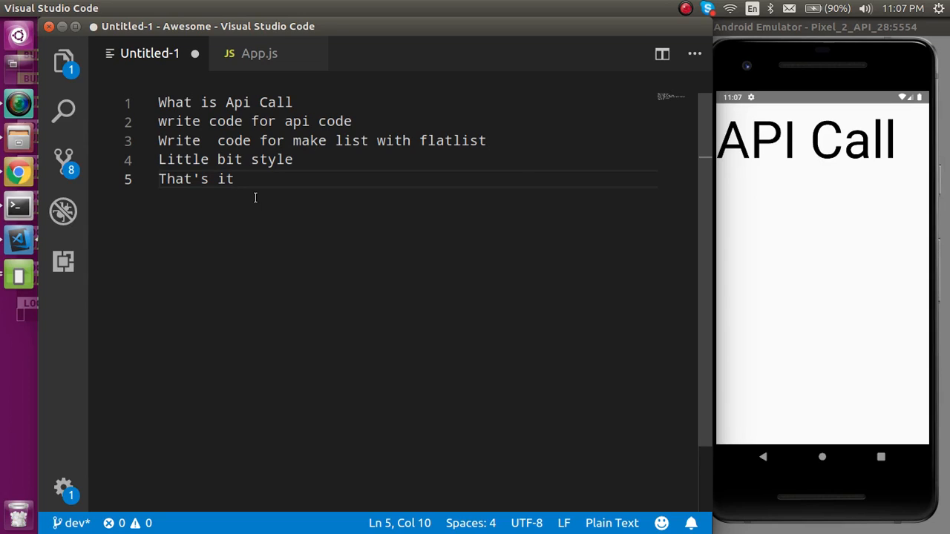
Step: Highlight the word FlatList in the 'write code for api' outline note
{"action": "left_click", "coordinate": [293, 103]}
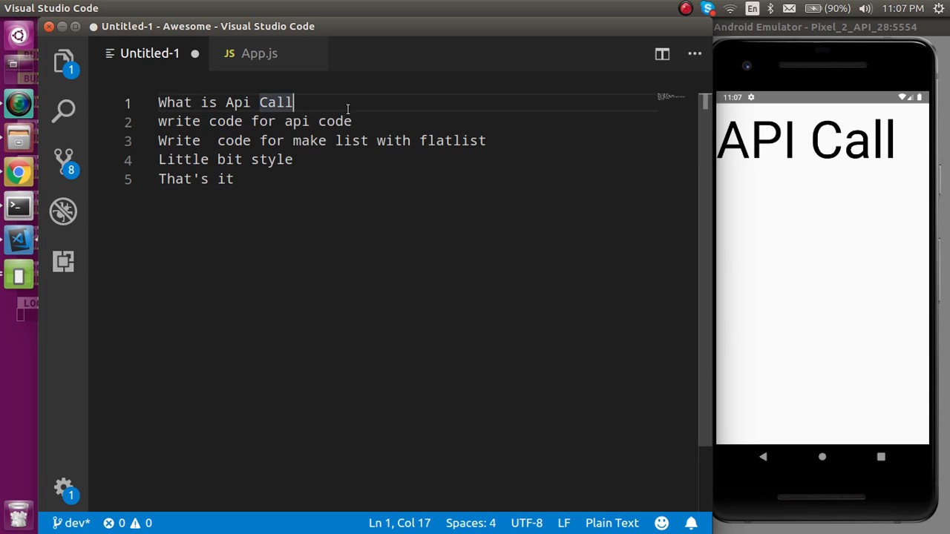
{"action": "left_click", "coordinate": [360, 121]}
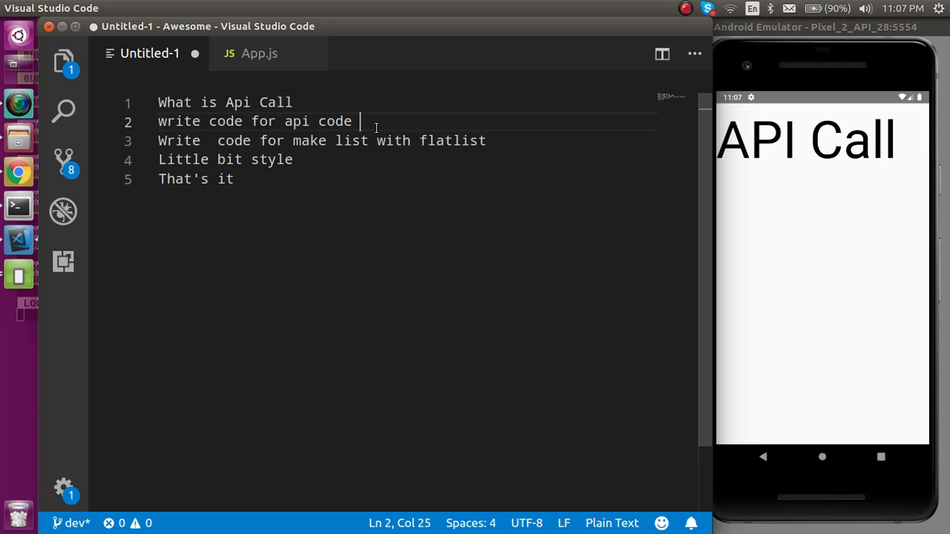
{"action": "double_click", "coordinate": [453, 140]}
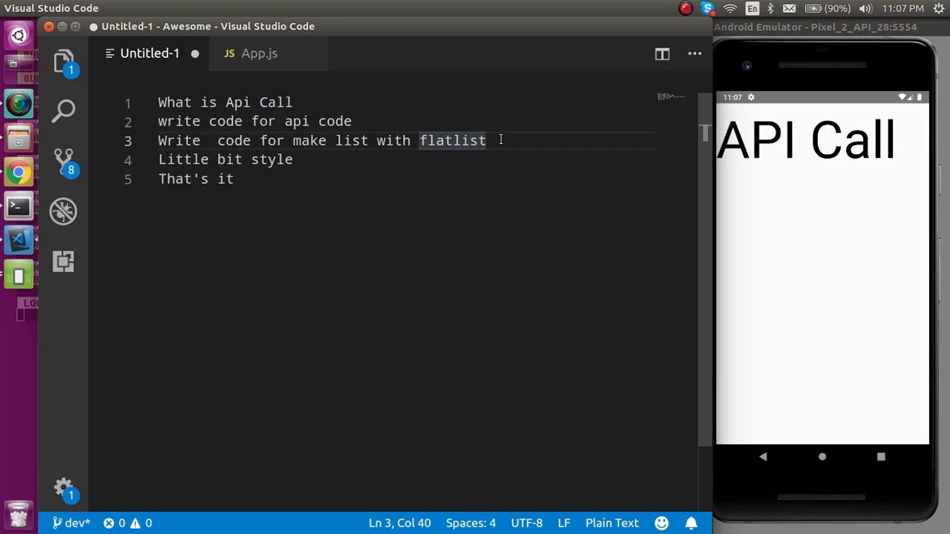
{"action": "mouse_move", "coordinate": [853, 166]}
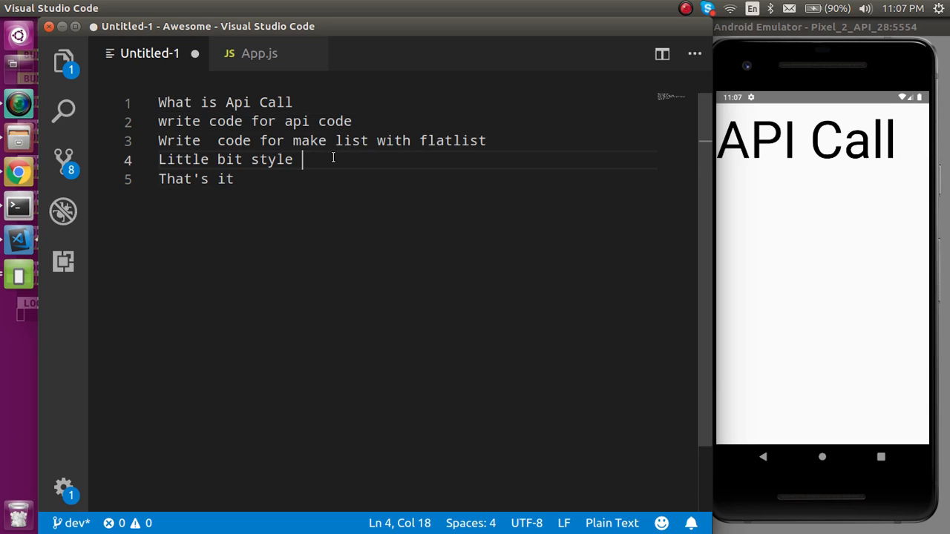
{"action": "mouse_move", "coordinate": [284, 180]}
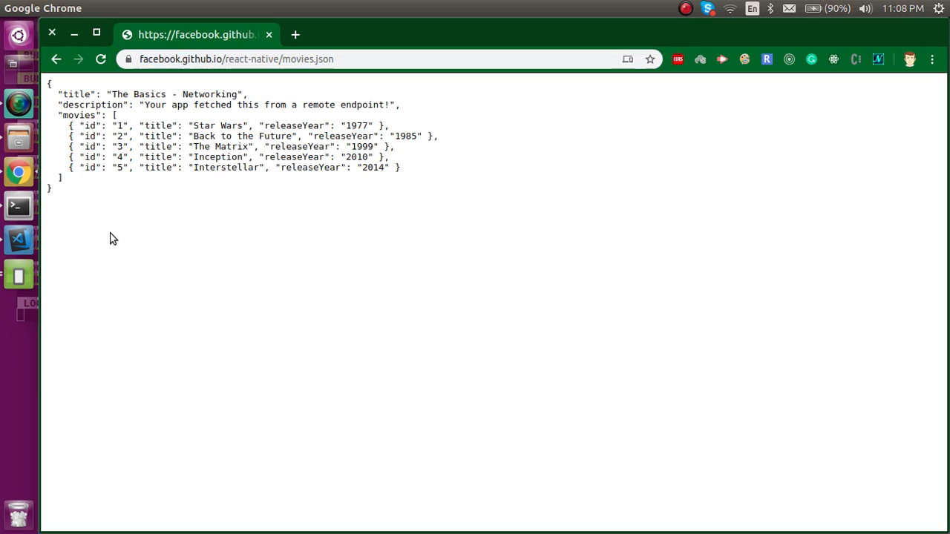
Step: Review the five movie entries in the movies JSON, then return to VS Code
{"action": "left_click_drag", "start_coordinate": [67, 126], "coordinate": [400, 167]}
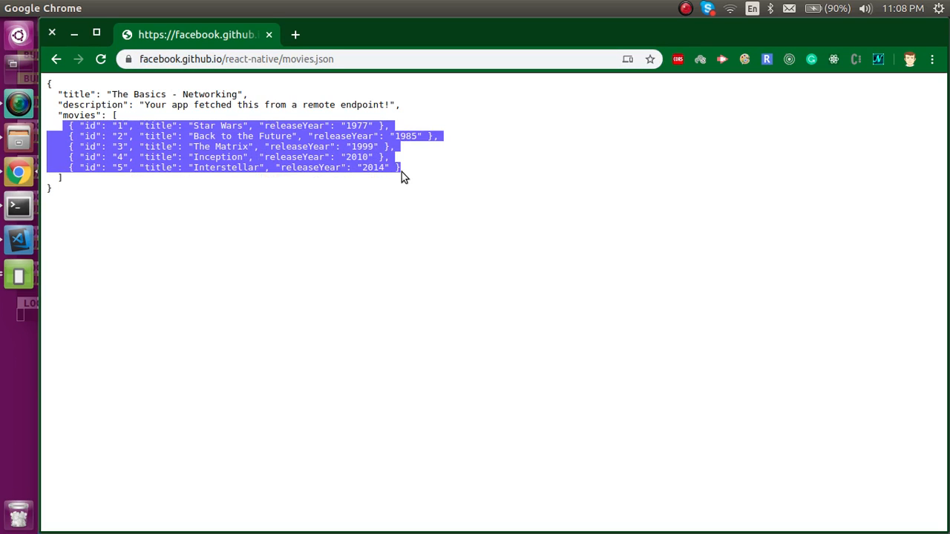
{"action": "left_click", "coordinate": [311, 199]}
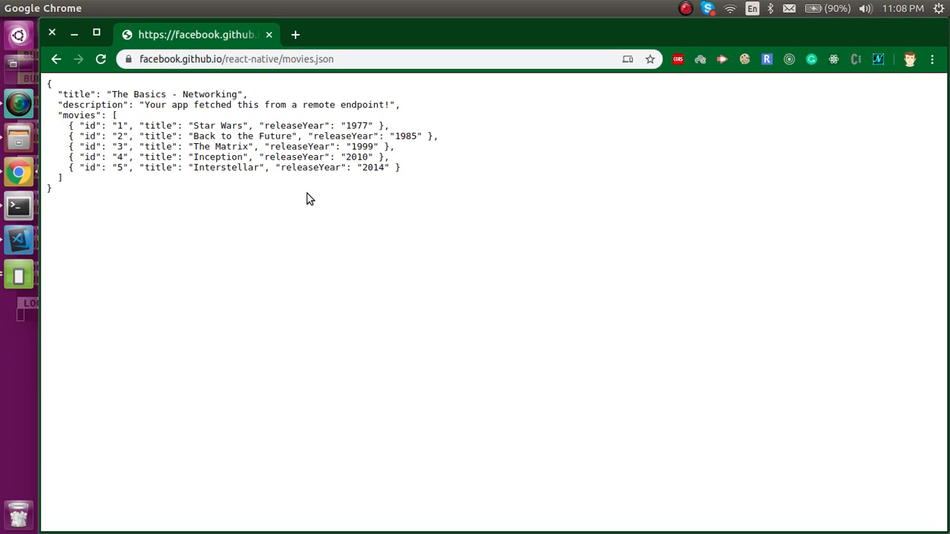
{"action": "mouse_move", "coordinate": [269, 171]}
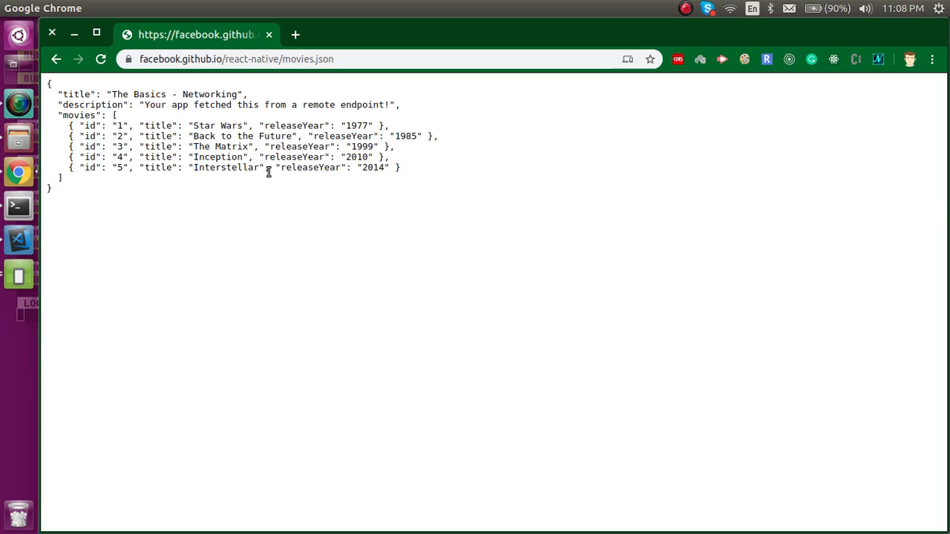
{"action": "mouse_move", "coordinate": [19, 240]}
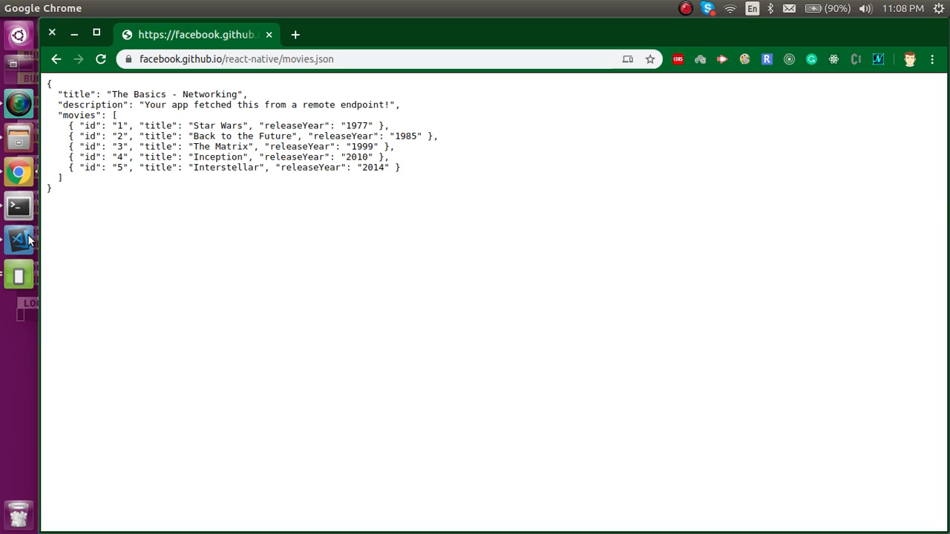
{"action": "left_click", "coordinate": [18, 239]}
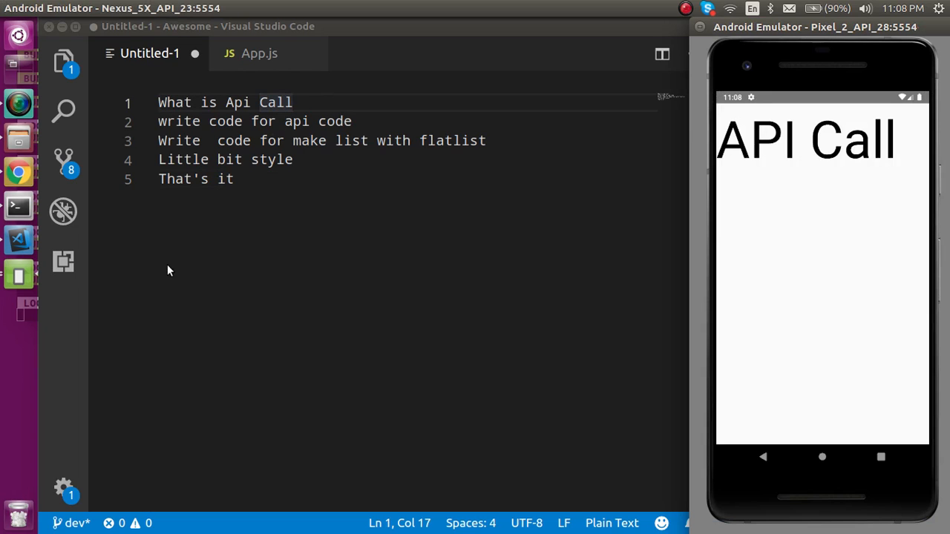
{"action": "mouse_move", "coordinate": [309, 245]}
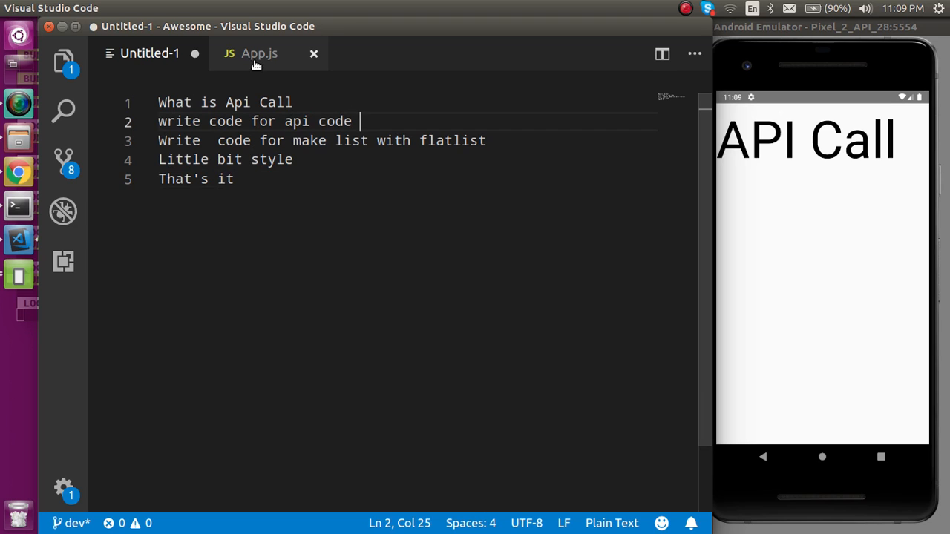
Step: Open App.js via the Explorer and place the caret inside the App class after render
{"action": "left_click", "coordinate": [259, 53]}
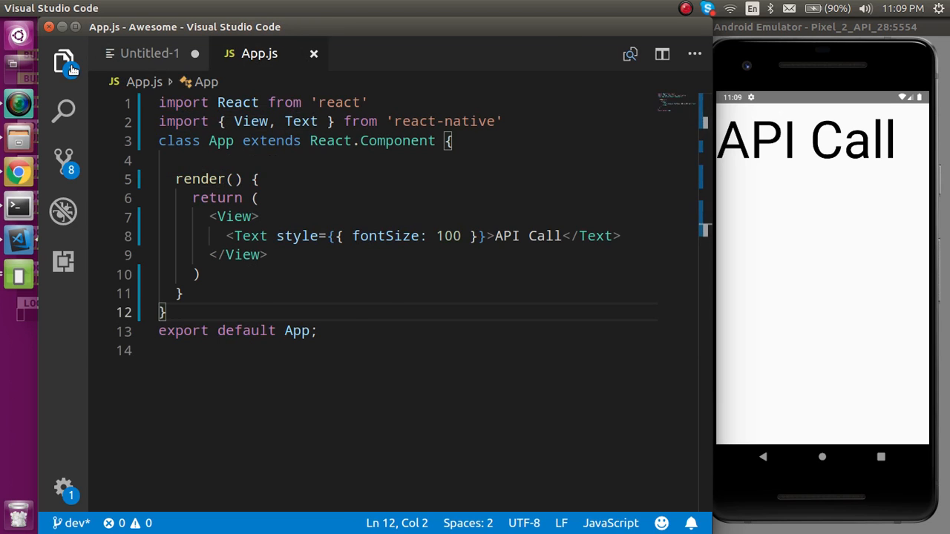
{"action": "left_click", "coordinate": [63, 63]}
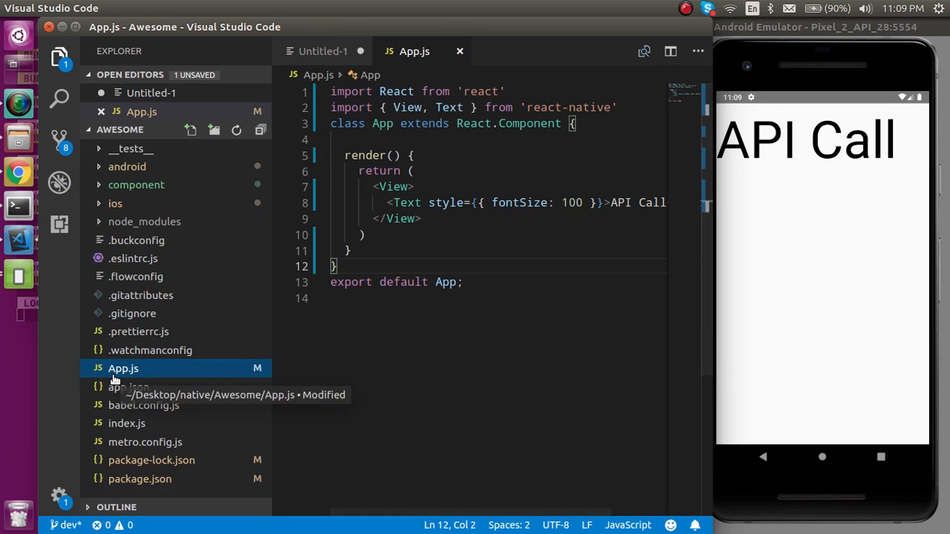
{"action": "left_click", "coordinate": [408, 330]}
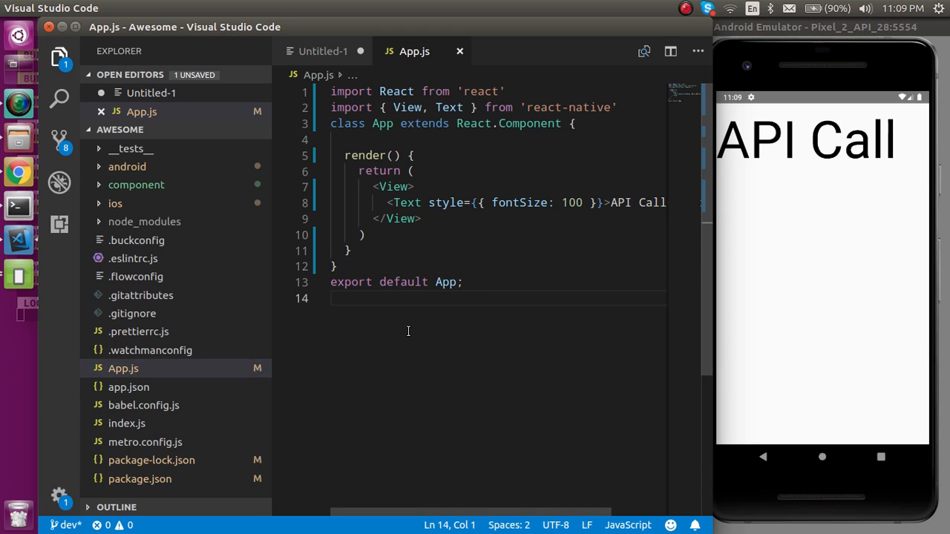
{"action": "left_click", "coordinate": [59, 59]}
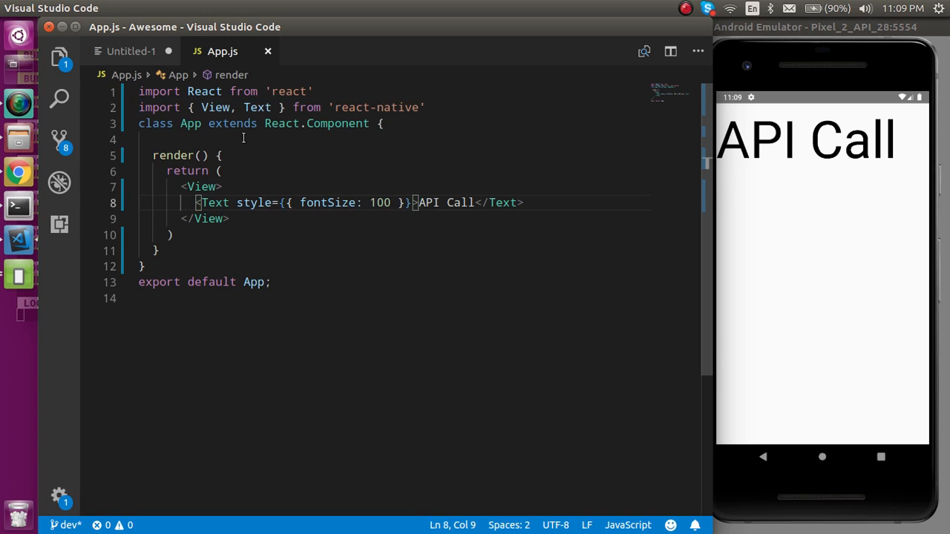
{"action": "left_click", "coordinate": [213, 91]}
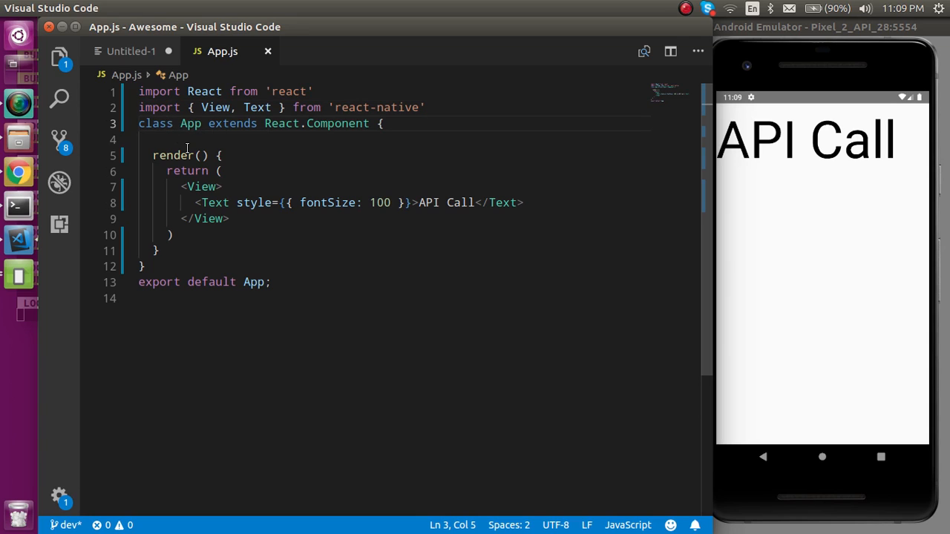
{"action": "left_click", "coordinate": [221, 155]}
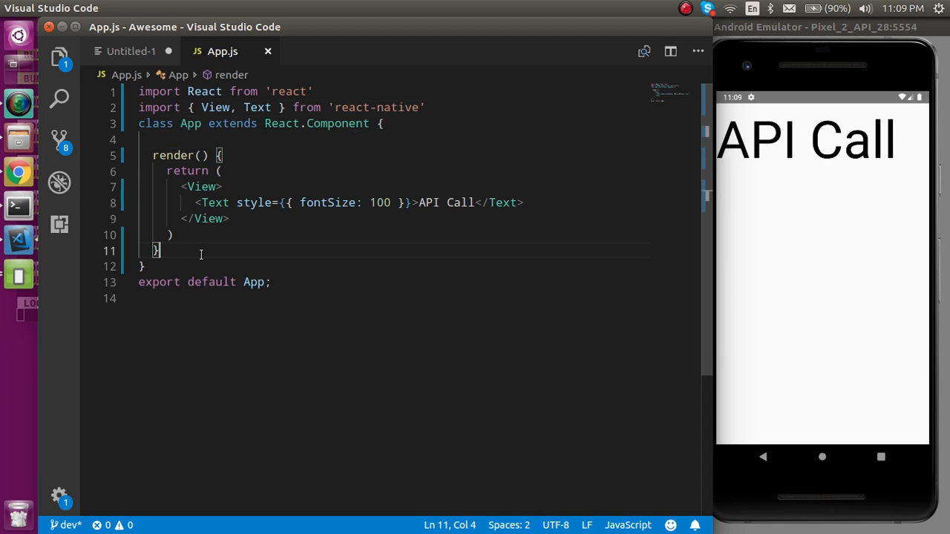
{"action": "left_click", "coordinate": [200, 140]}
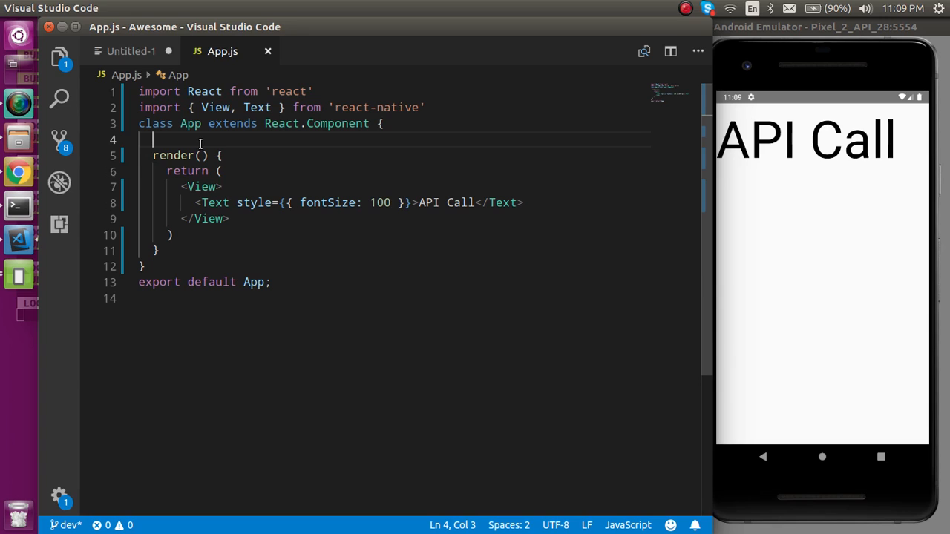
Step: Add constructor() with super() and this.state = { data: [] }, then save App.js
{"action": "type", "text": "const"}
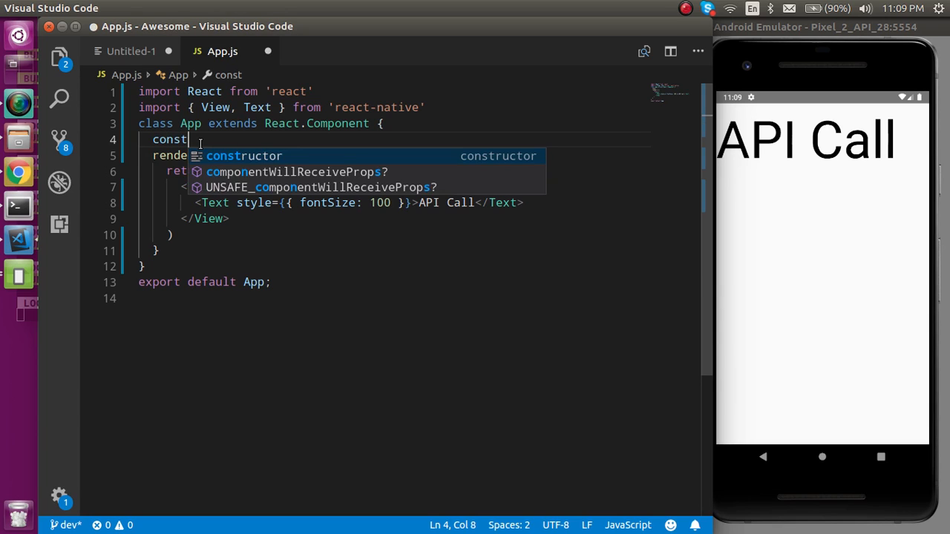
{"action": "left_click", "coordinate": [244, 156]}
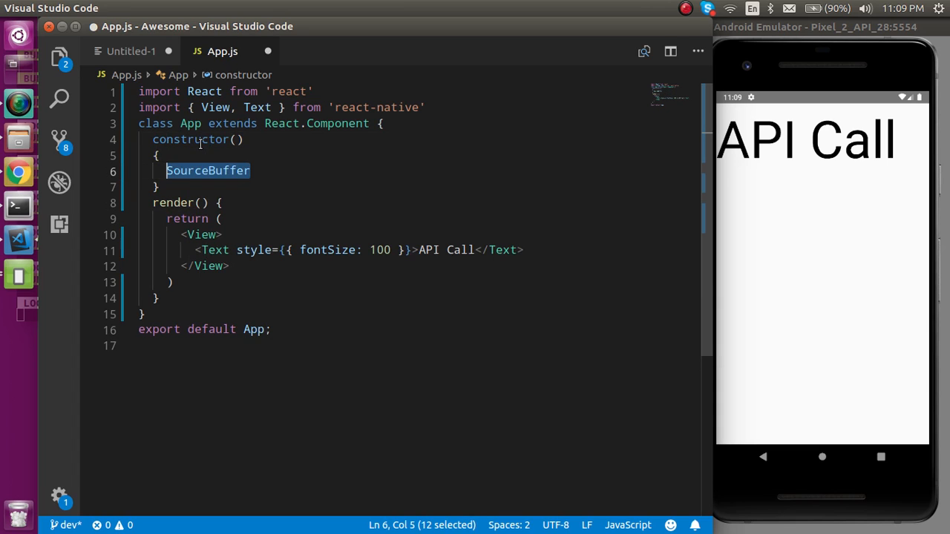
{"action": "type", "text": "super();"}
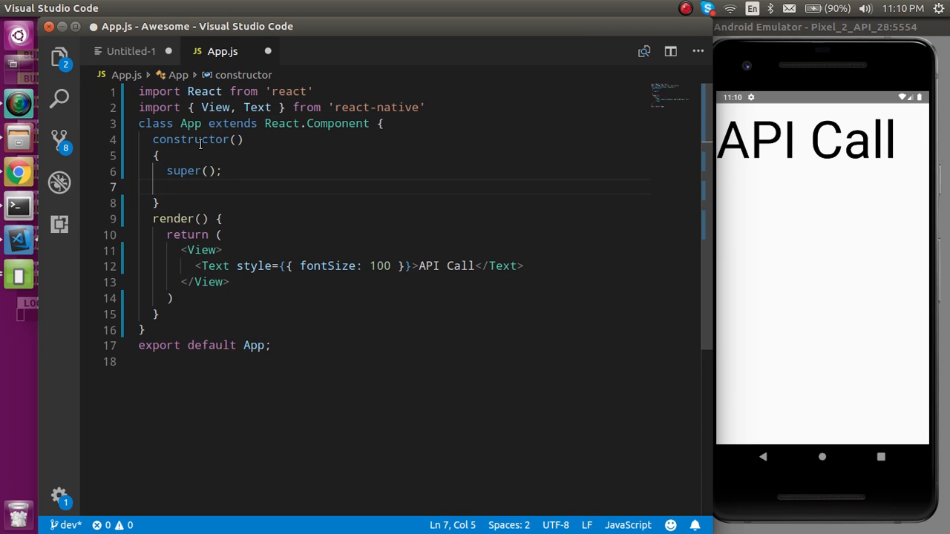
{"action": "type", "text": "this.state={"}
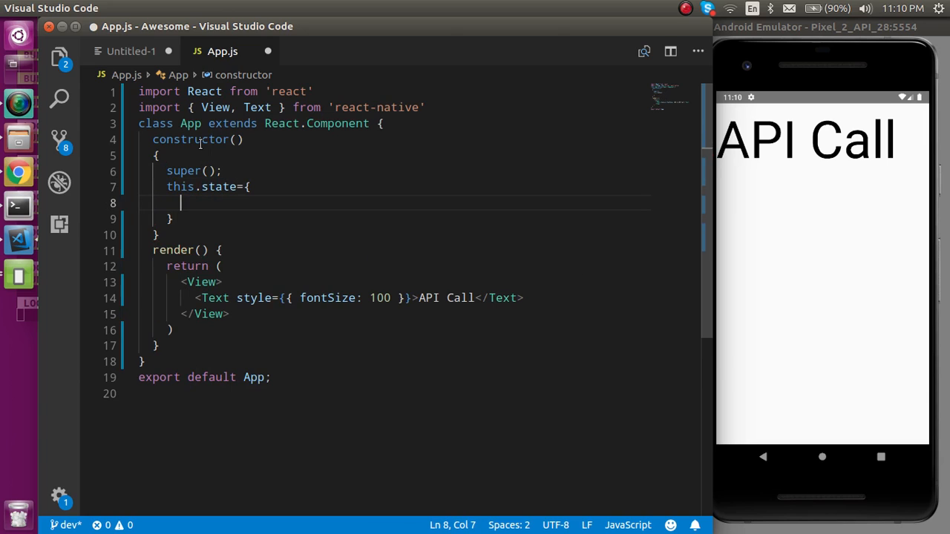
{"action": "type", "text": "data:"}
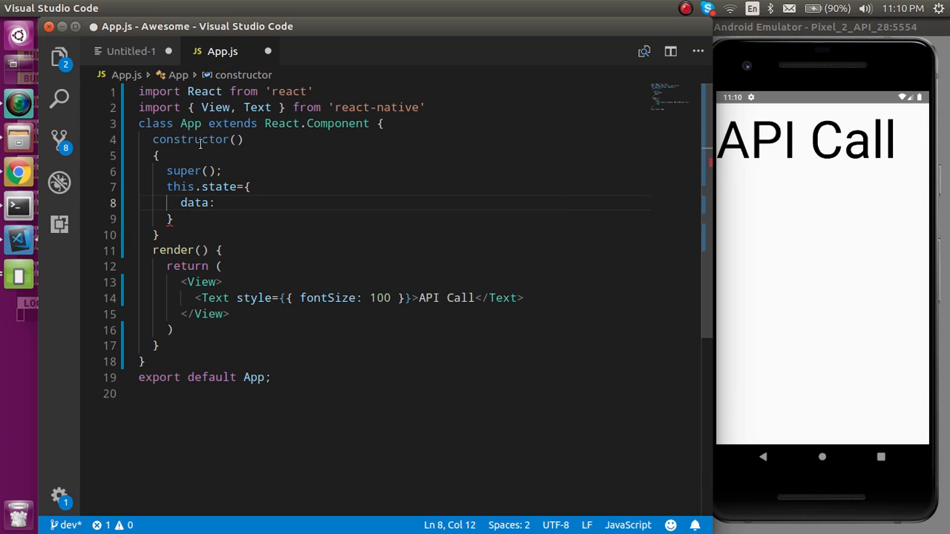
{"action": "type", "text": "[]"}
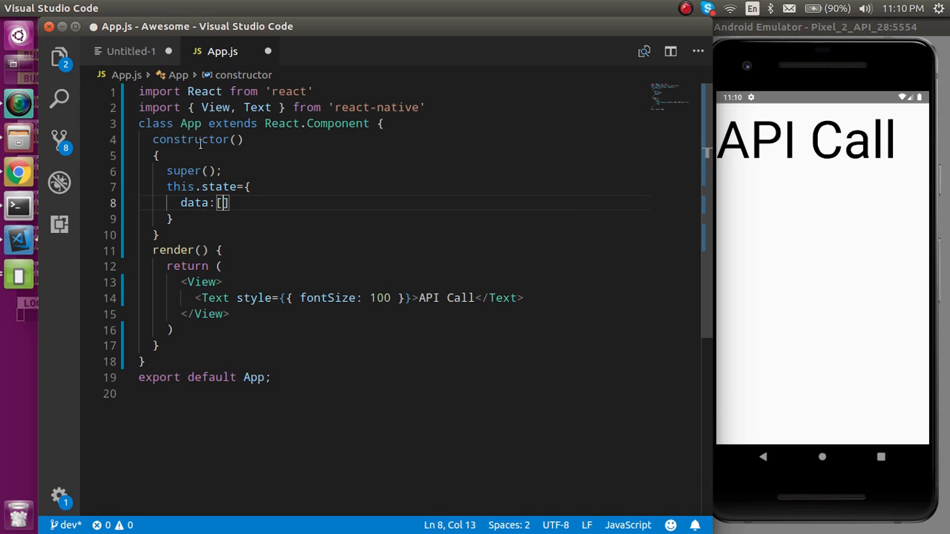
{"action": "key", "text": "ctrl+s"}
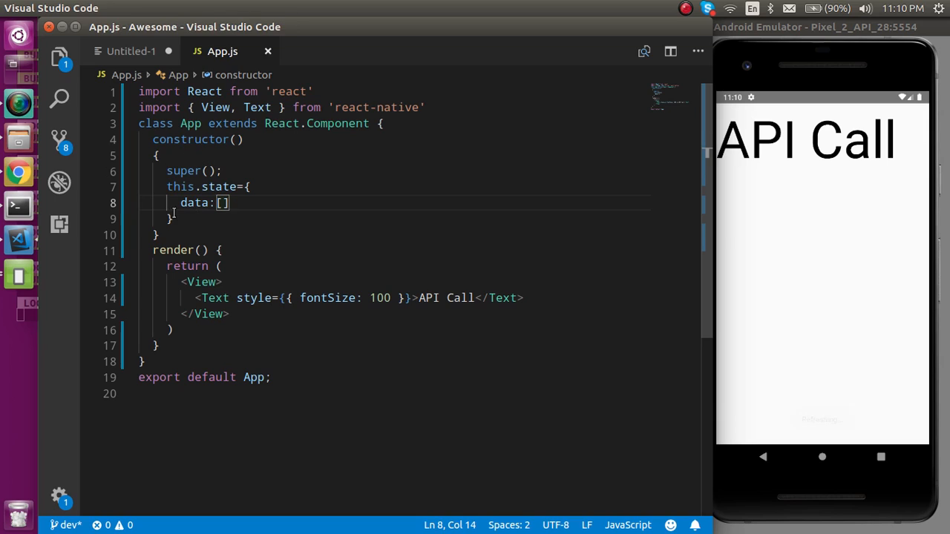
{"action": "left_click", "coordinate": [169, 235]}
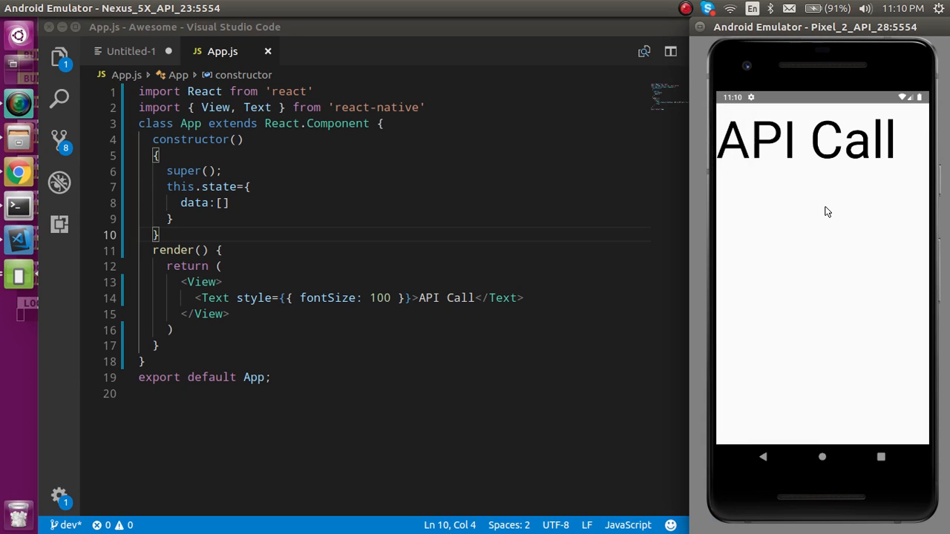
{"action": "mouse_move", "coordinate": [787, 364]}
{"action": "type", "text": "c"}
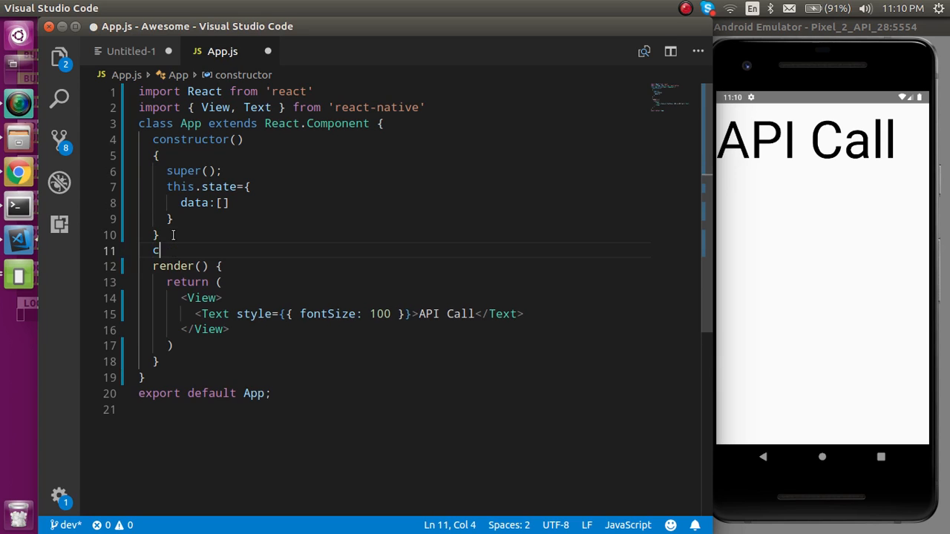
Step: Add componentDidMount() calling this.apiCall() and an empty apiCall() method, then view the JSON
{"action": "type", "text": "omponentDidMount("}
{"action": "type", "text": "thi"}
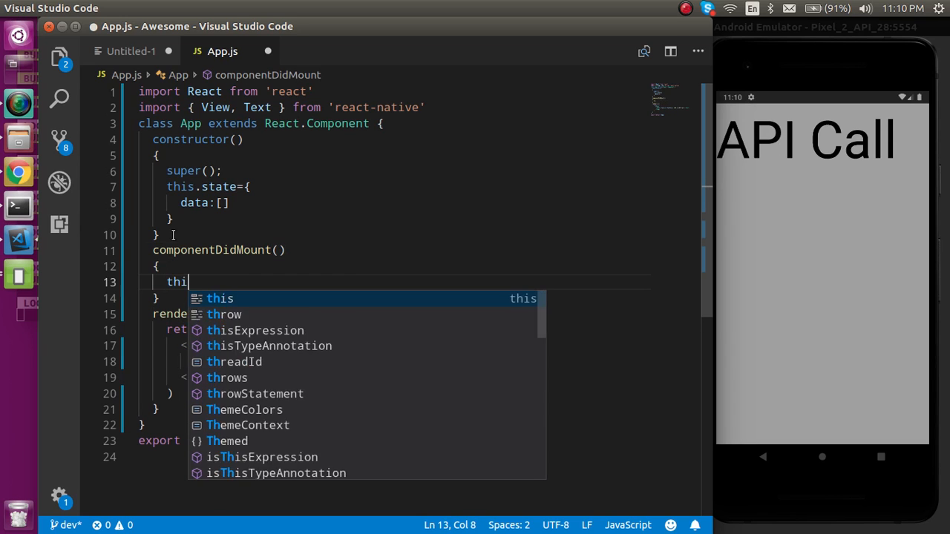
{"action": "type", "text": "s.s"}
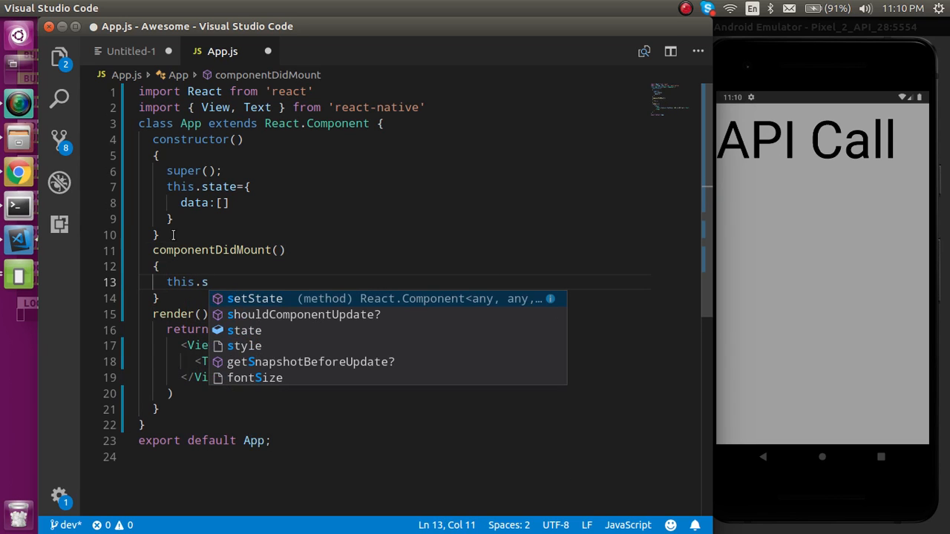
{"action": "type", "text": "apiC"}
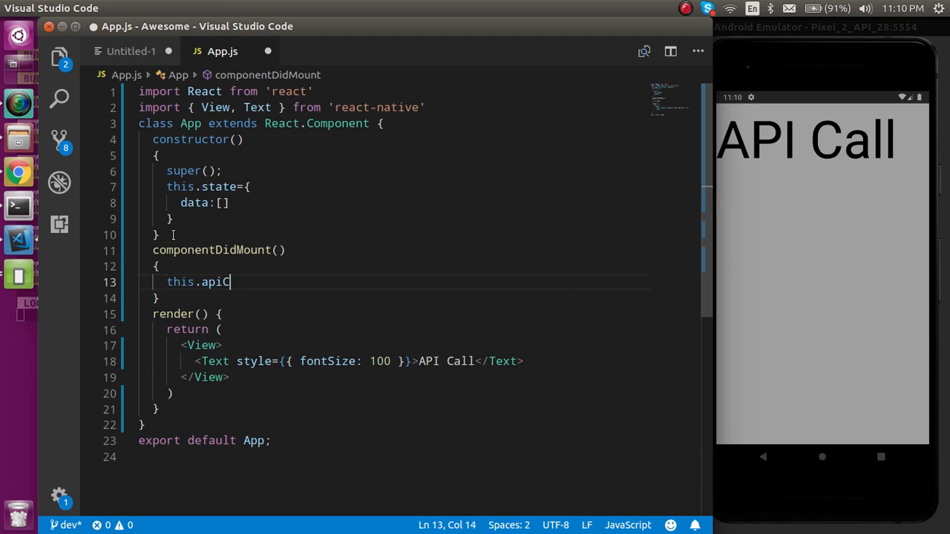
{"action": "type", "text": "all();"}
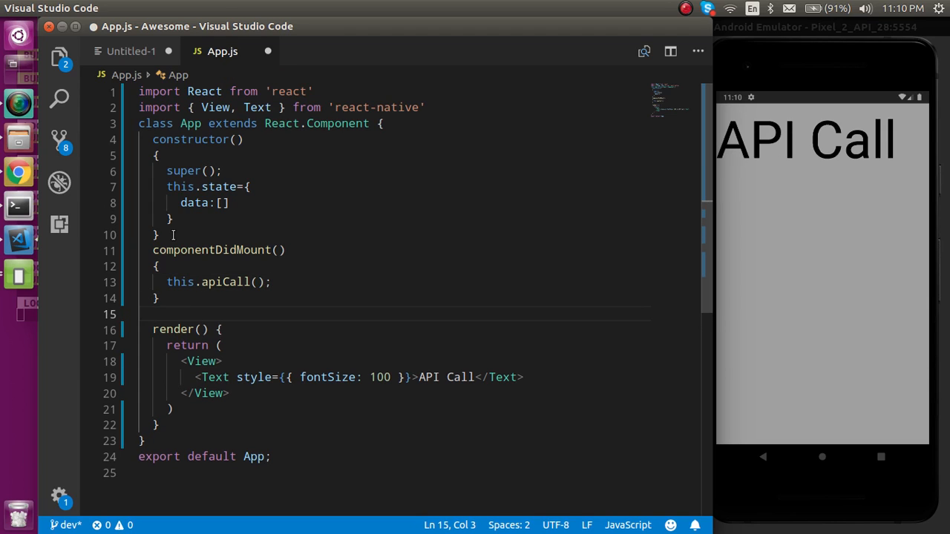
{"action": "type", "text": "apiCall("}
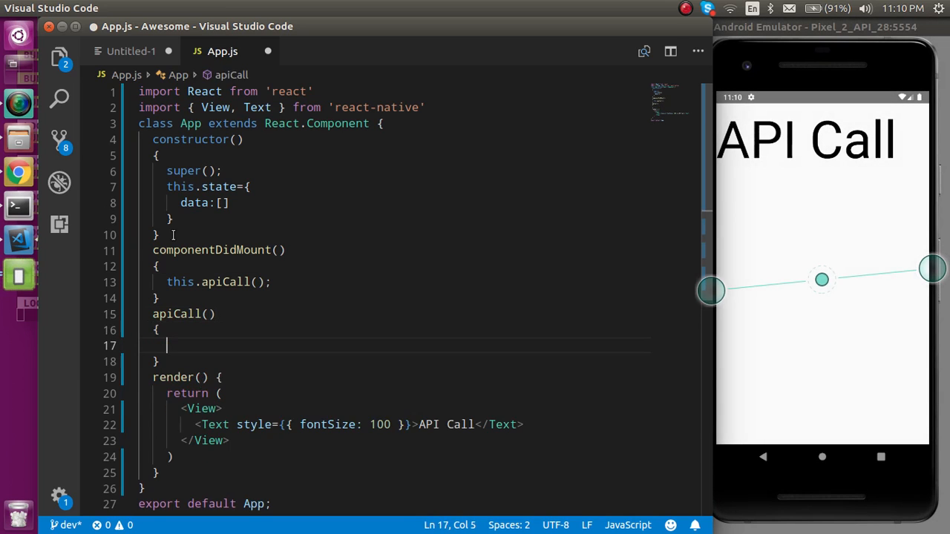
{"action": "left_click", "coordinate": [18, 172]}
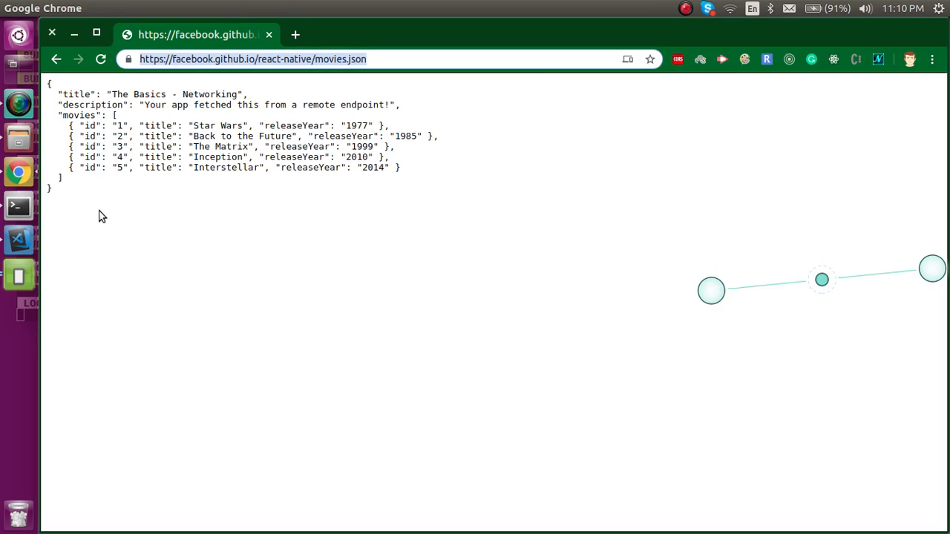
{"action": "left_click", "coordinate": [18, 239]}
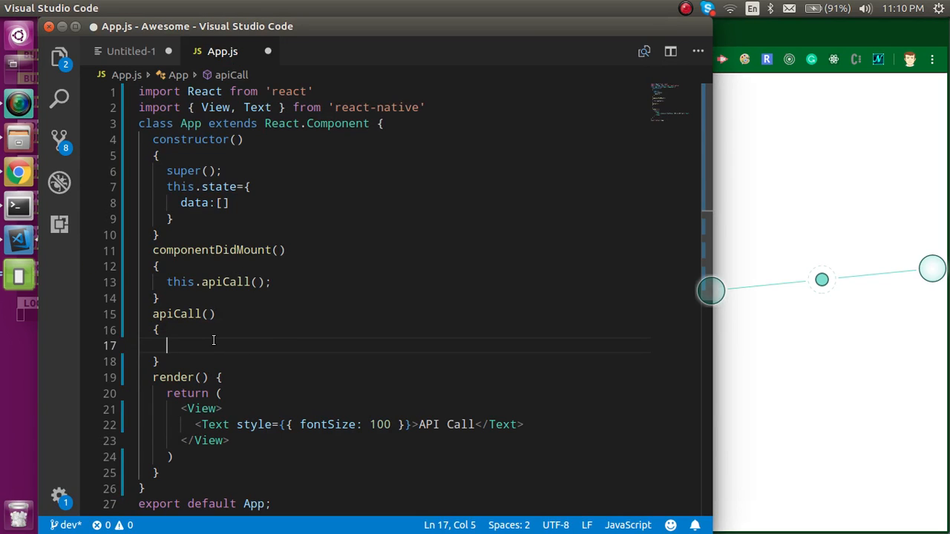
{"action": "type", "text": "con"}
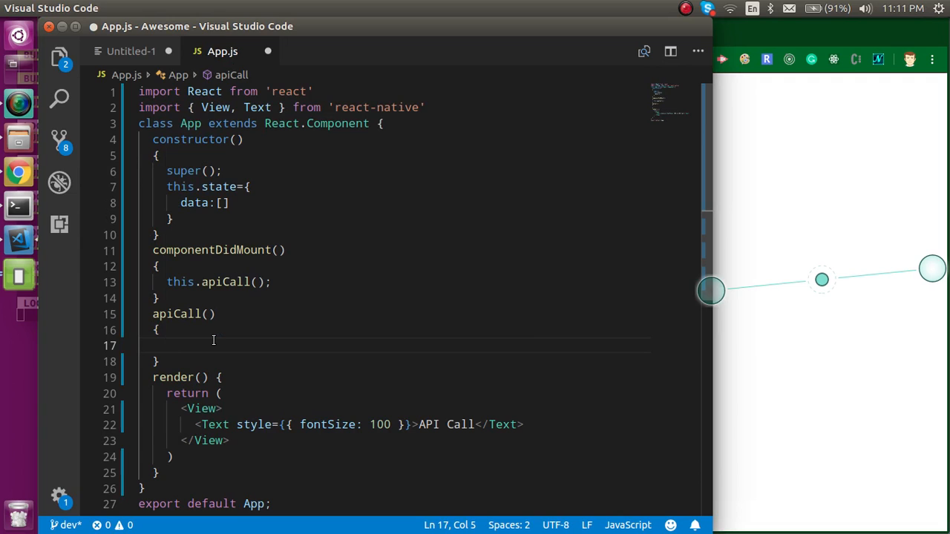
{"action": "type", "text": "let resp"}
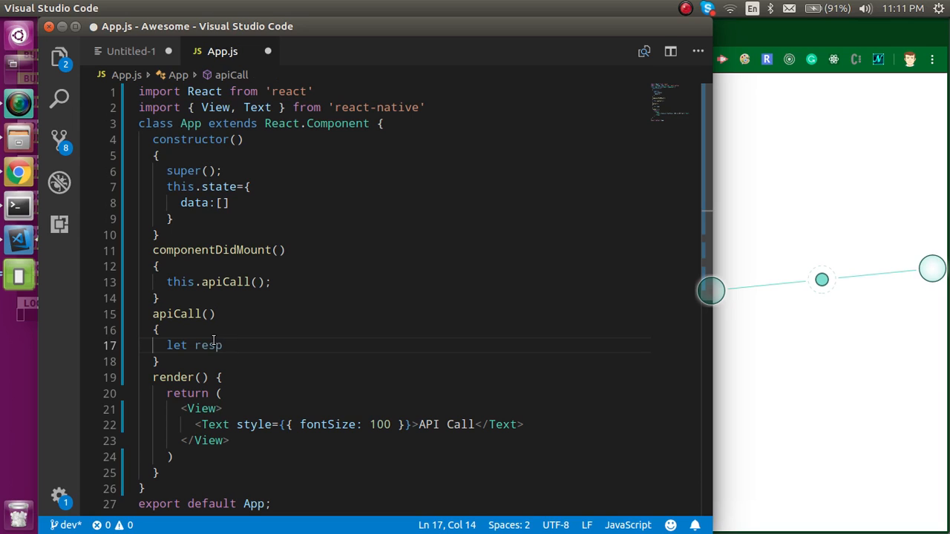
{"action": "type", "text": "=fec"}
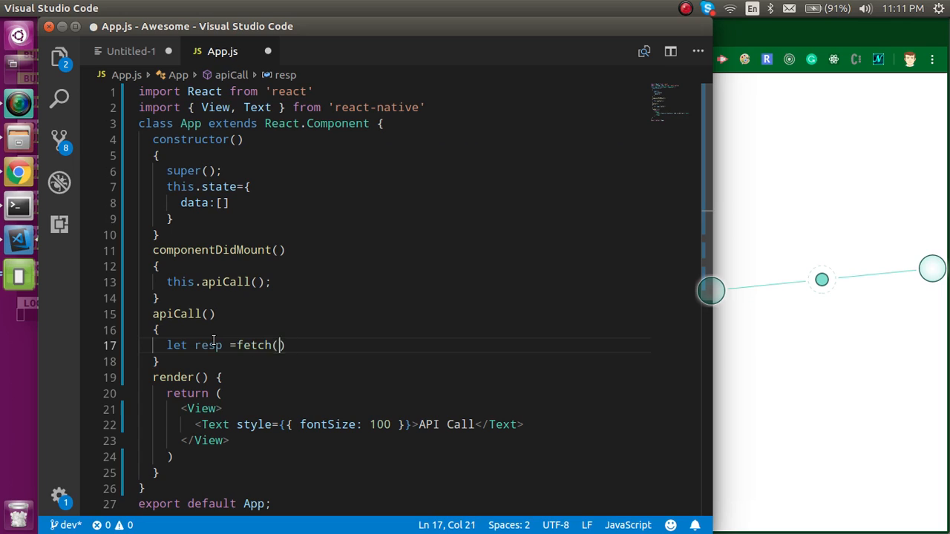
{"action": "type", "text": "'https://facebook.github.io/react-native/movies.json'"}
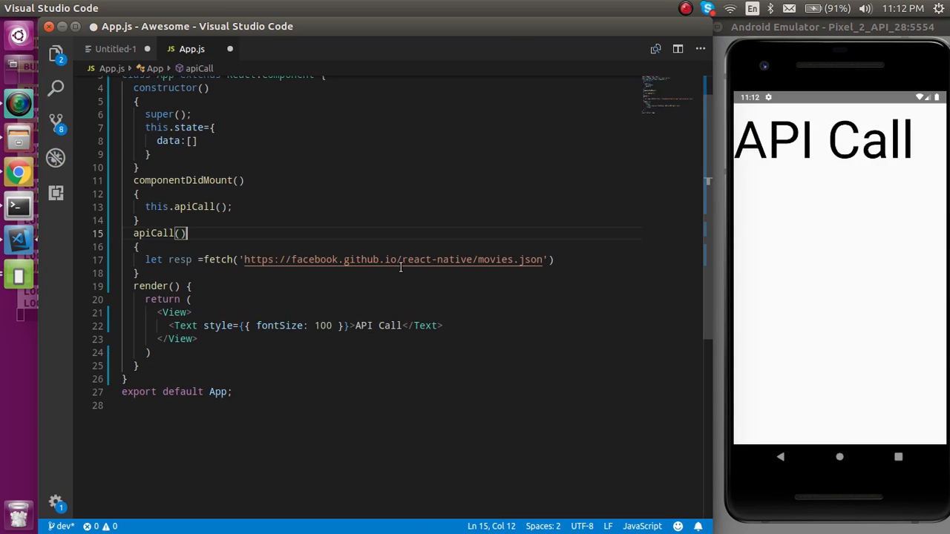
Step: Prefix the fetch call with await and mark the apiCall method async
{"action": "left_click", "coordinate": [306, 298]}
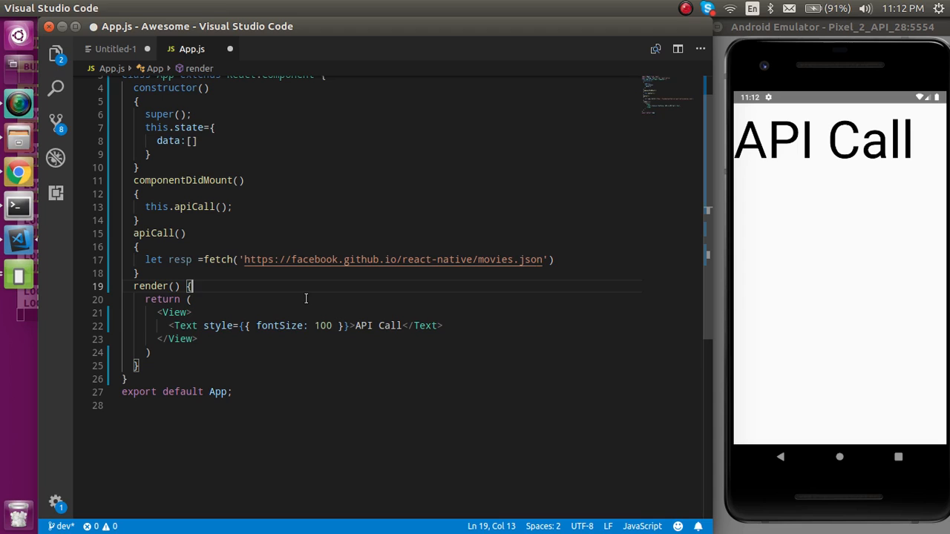
{"action": "mouse_move", "coordinate": [571, 259]}
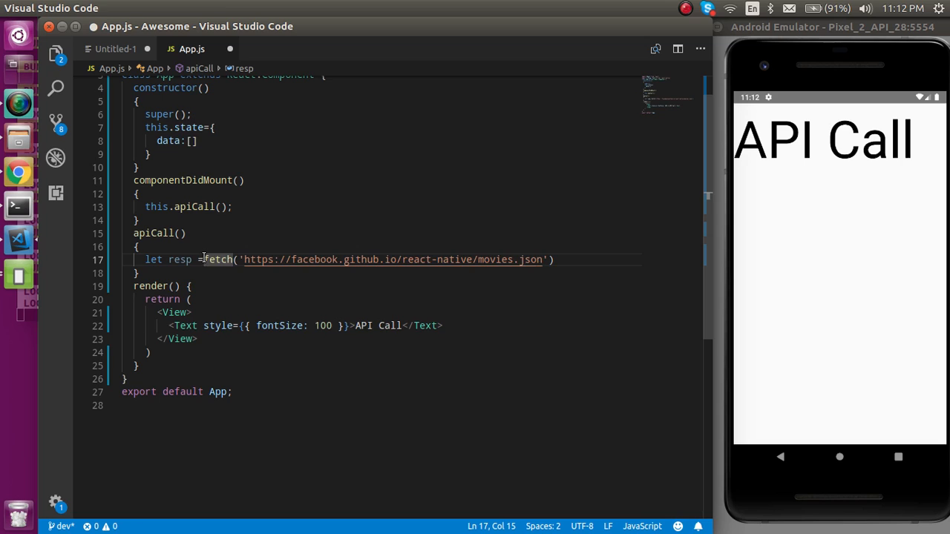
{"action": "type", "text": "await"}
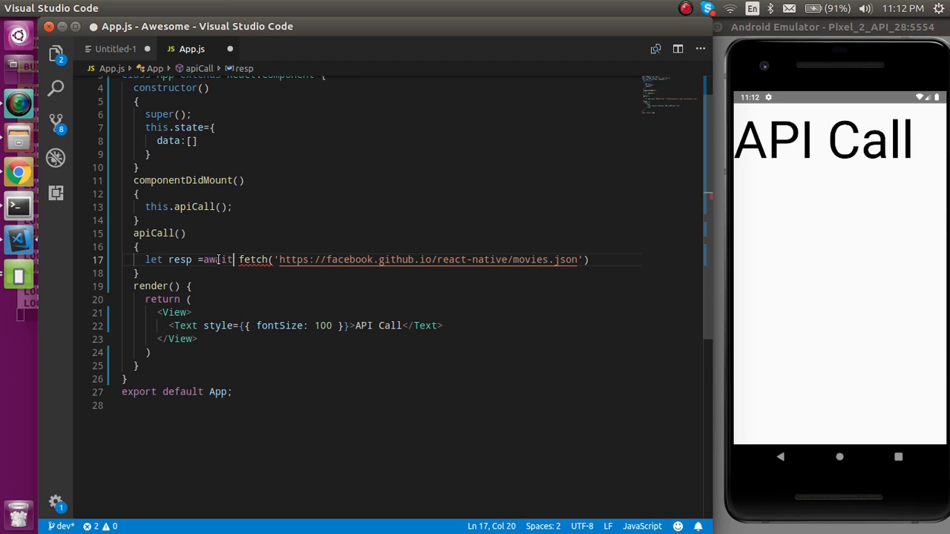
{"action": "left_click", "coordinate": [137, 233]}
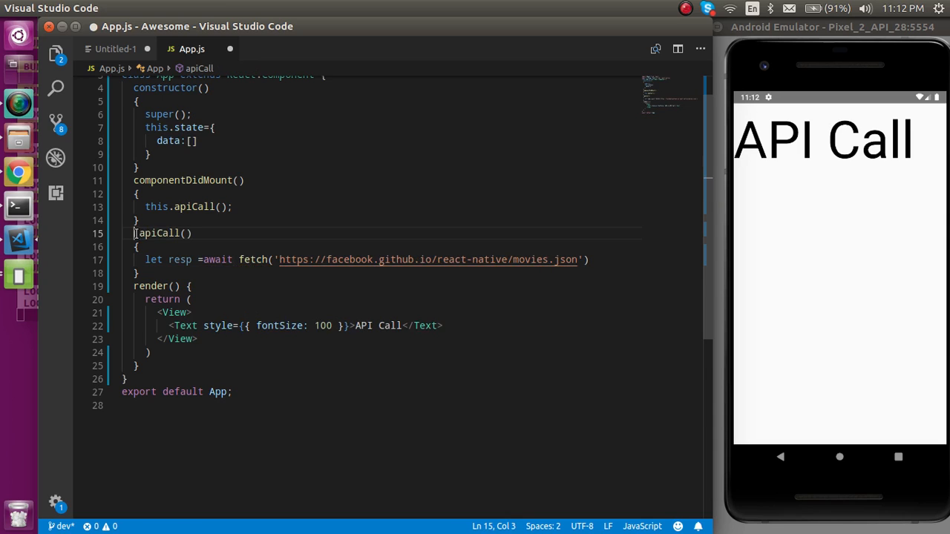
{"action": "type", "text": "async"}
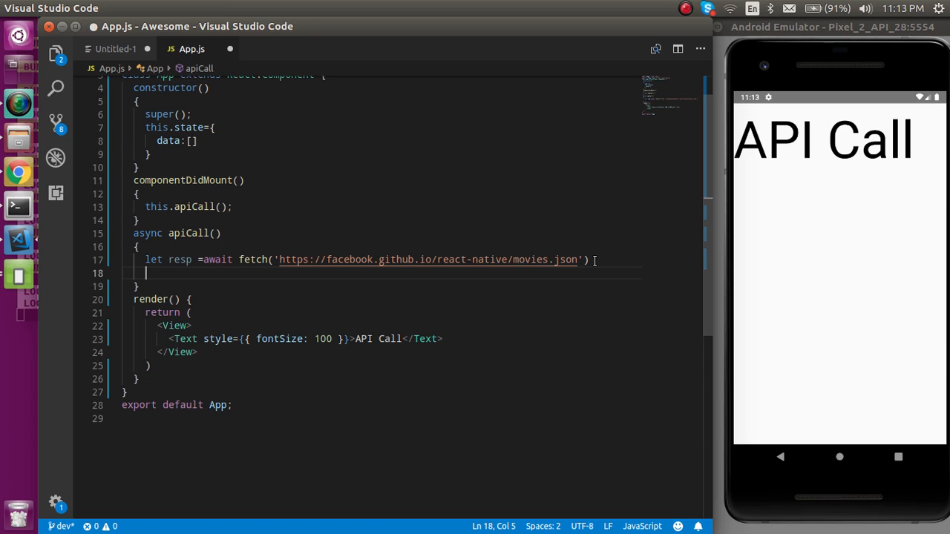
Step: Add let respJson = await resp.json() below the fetch statement
{"action": "type", "text": "let"}
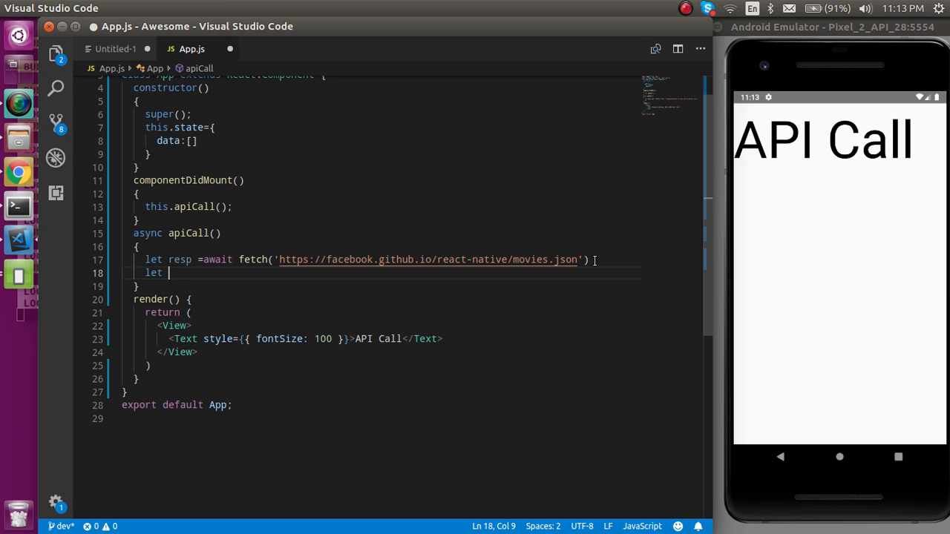
{"action": "type", "text": "resp"}
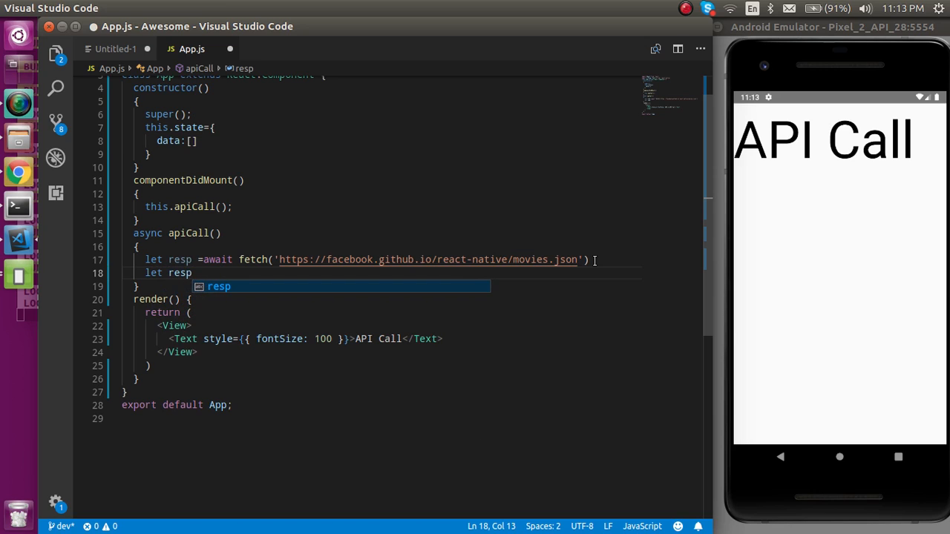
{"action": "type", "text": "Json"}
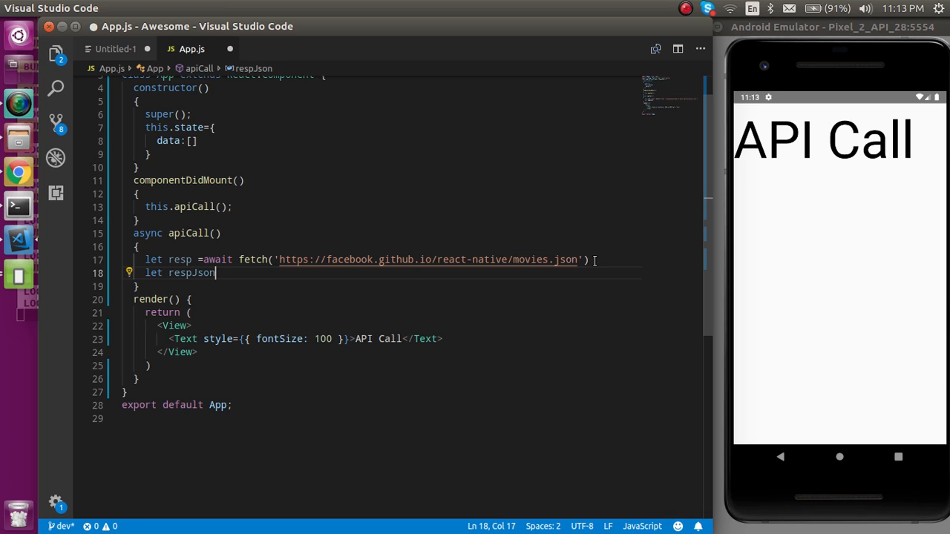
{"action": "type", "text": "= await"}
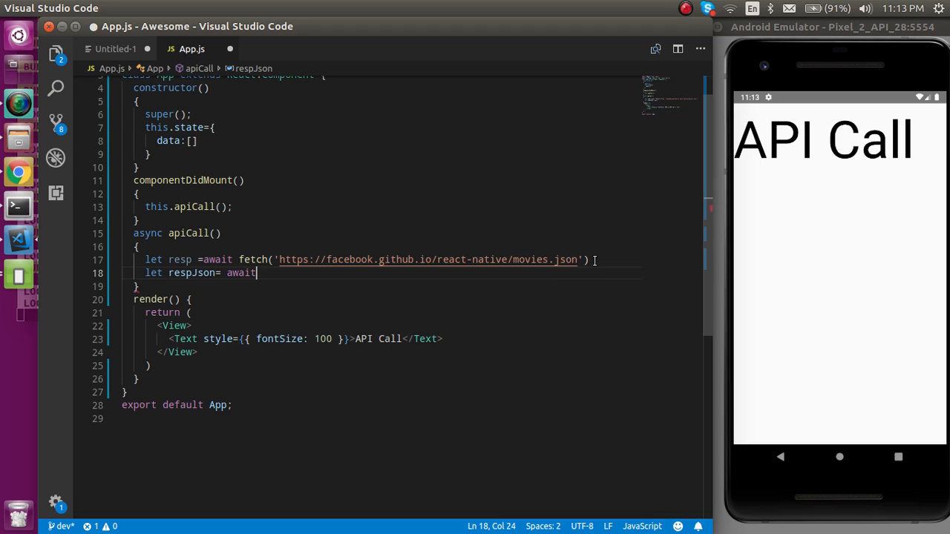
{"action": "type", "text": "res"}
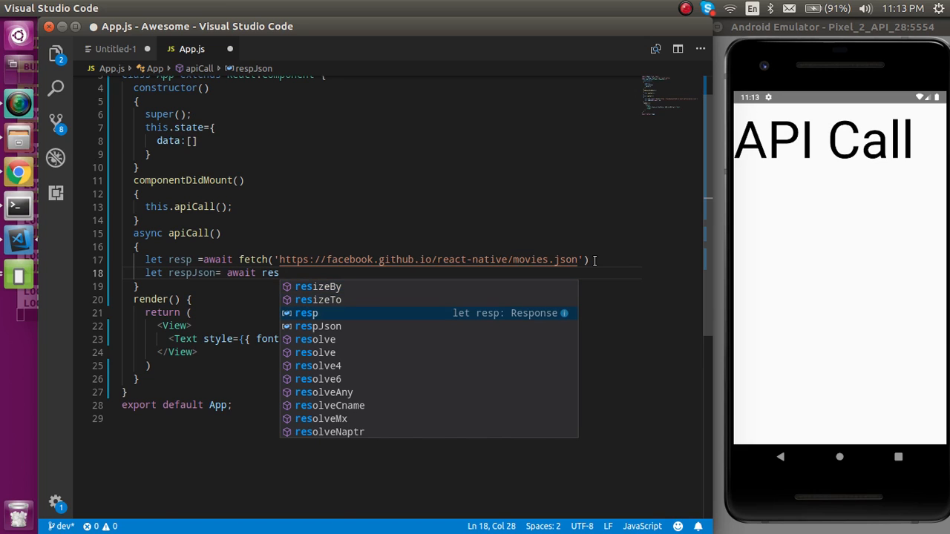
{"action": "type", "text": ".json("}
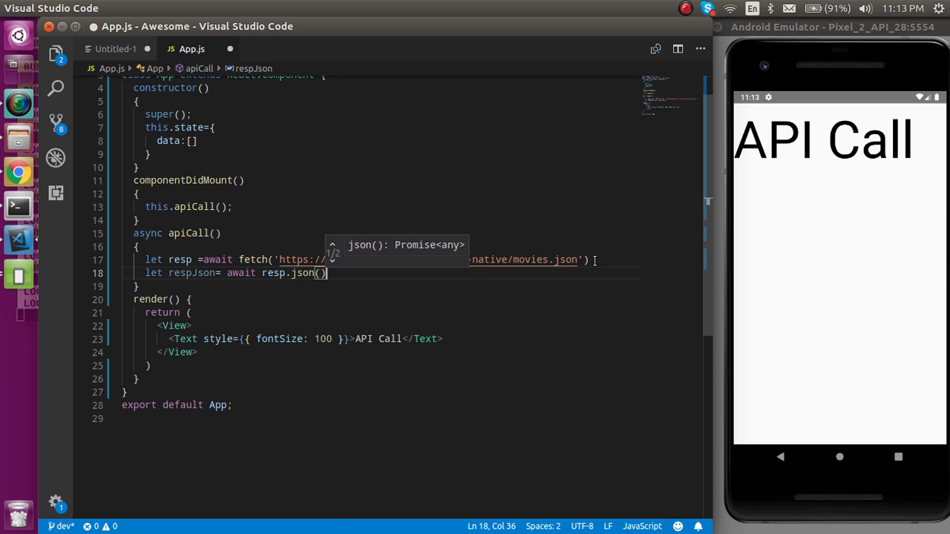
Step: On a new line, log respJson with console.log(respJson)
{"action": "key", "text": "Return"}
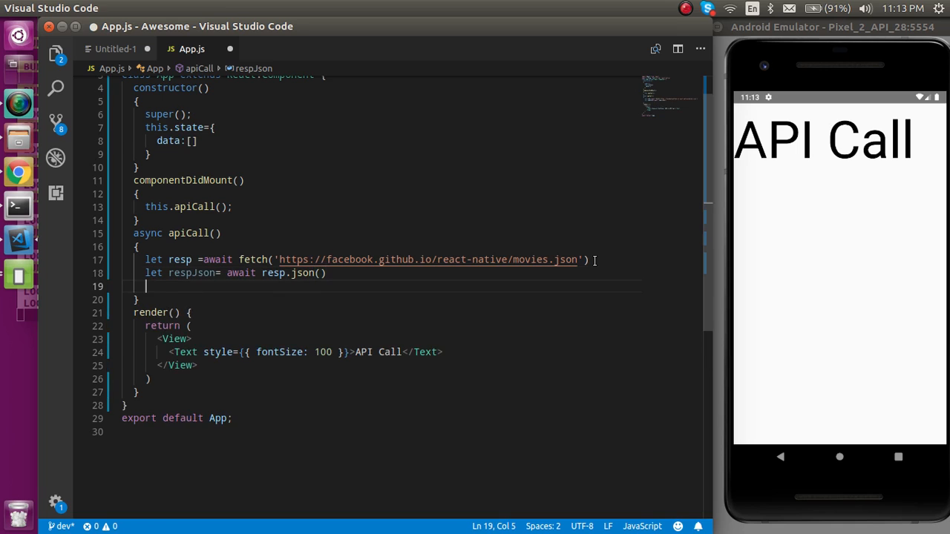
{"action": "type", "text": "console.log"}
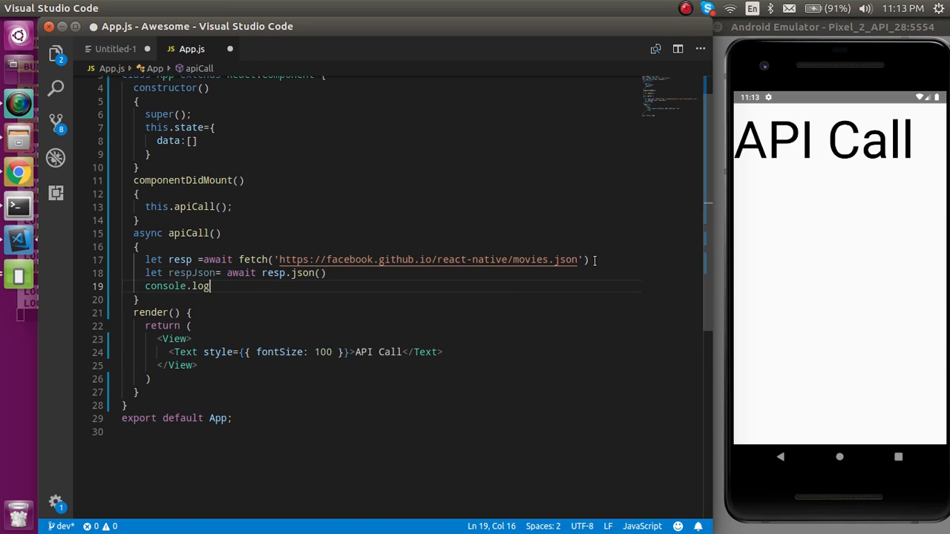
{"action": "type", "text": "("}
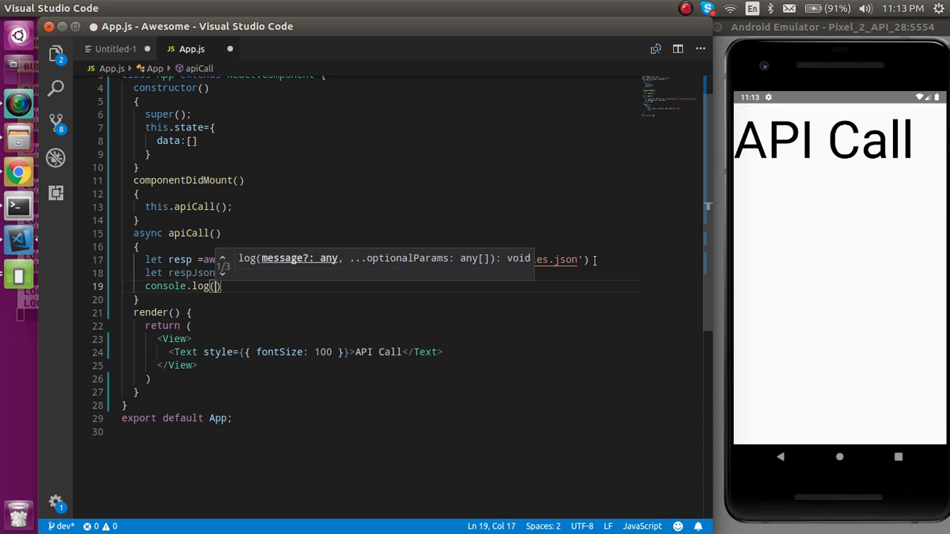
{"action": "type", "text": "reso"}
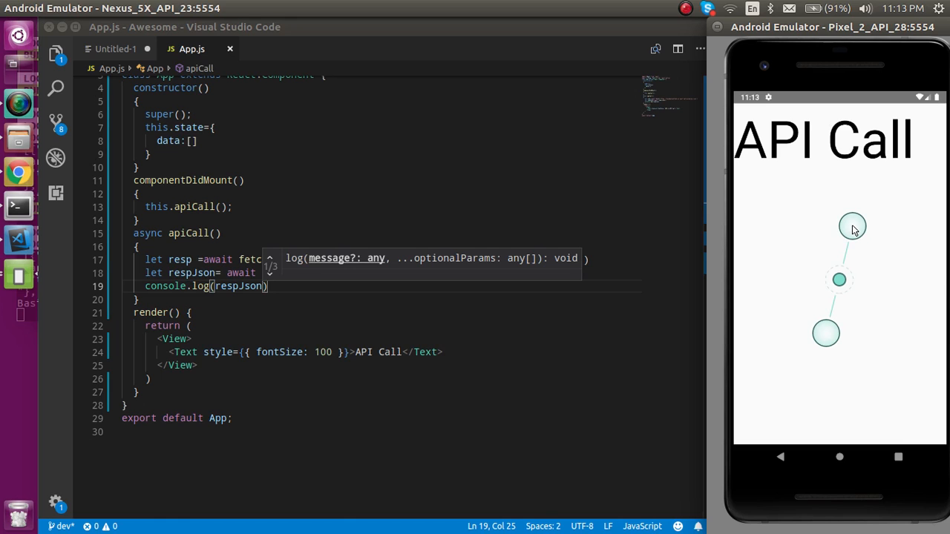
Step: Change console.log to console.warn and expand the emulator's movies JSON warning
{"action": "type", "text": "warn"}
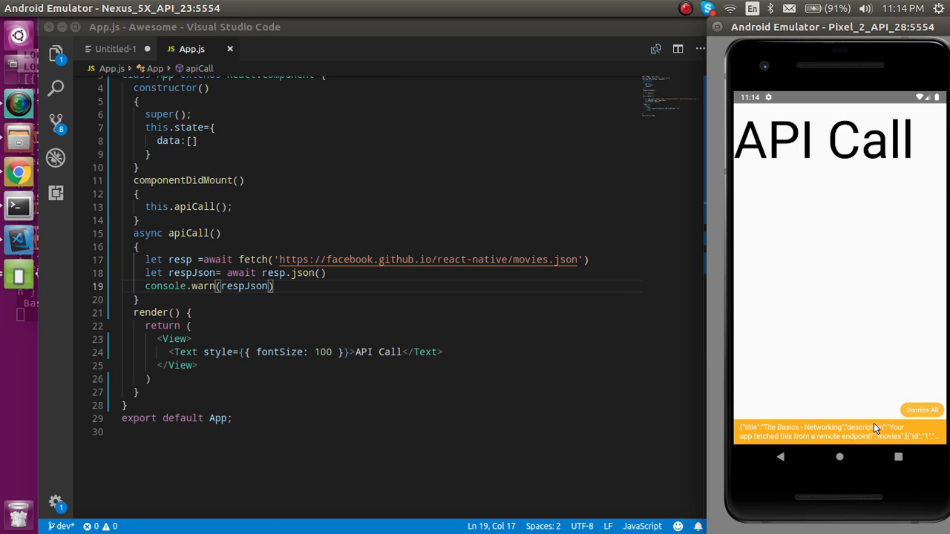
{"action": "left_click", "coordinate": [838, 431]}
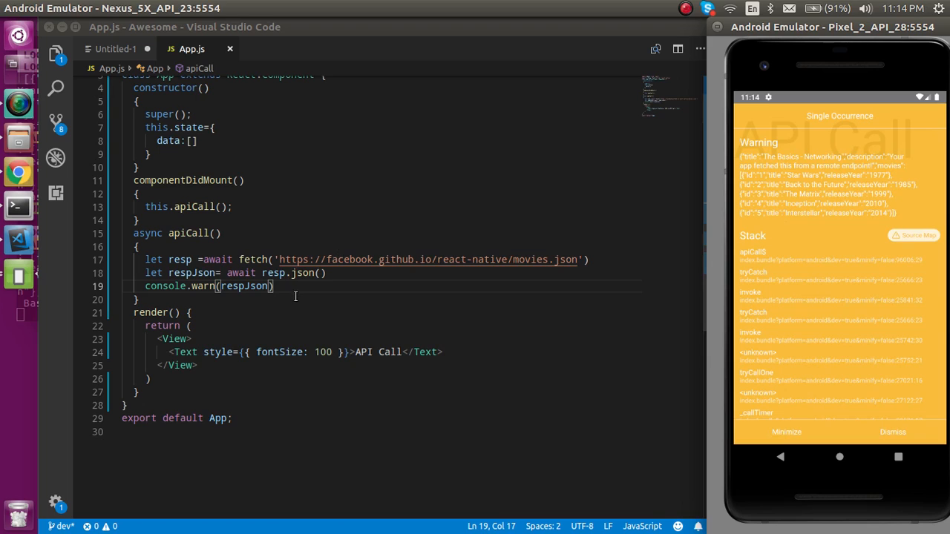
Step: Type this.setState({data: respJson.movies}) on a new line in apiCall
{"action": "type", "text": "t"}
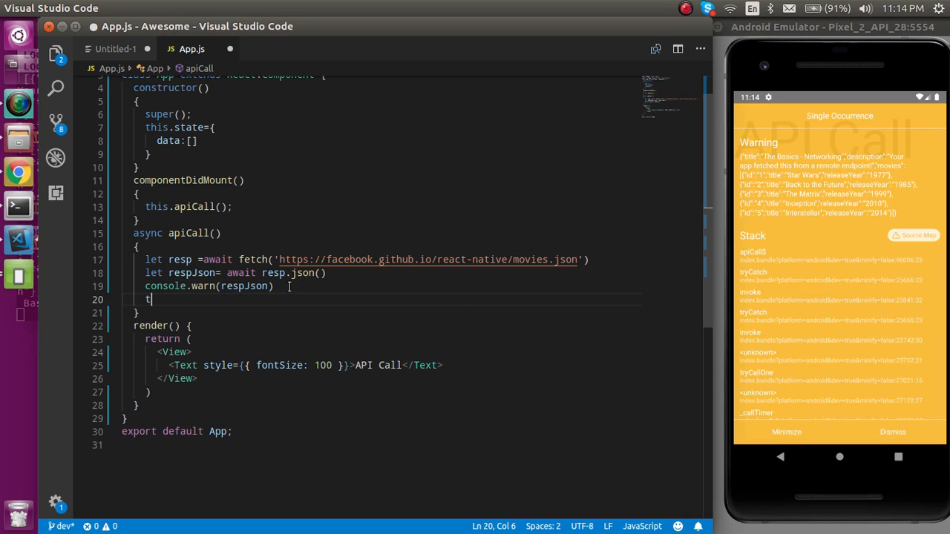
{"action": "type", "text": "his.sta"}
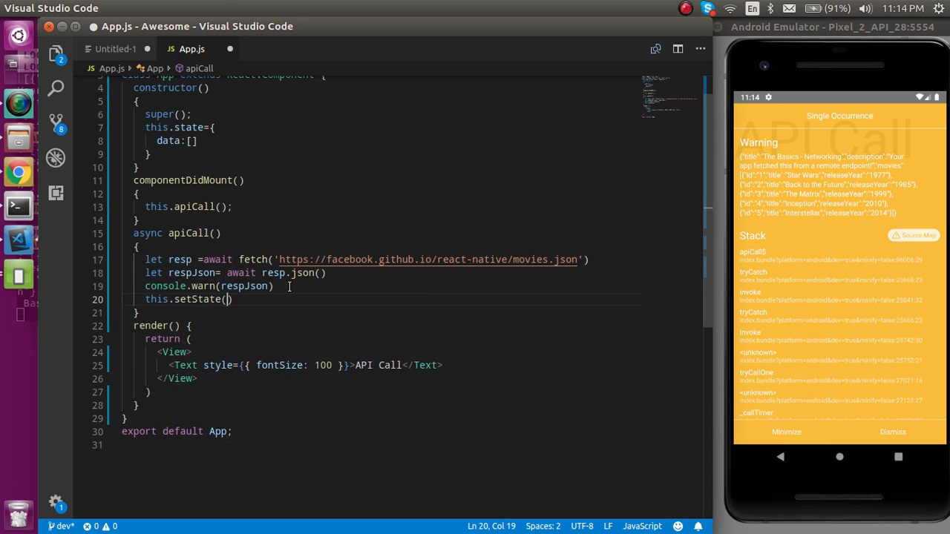
{"action": "type", "text": "{data:"}
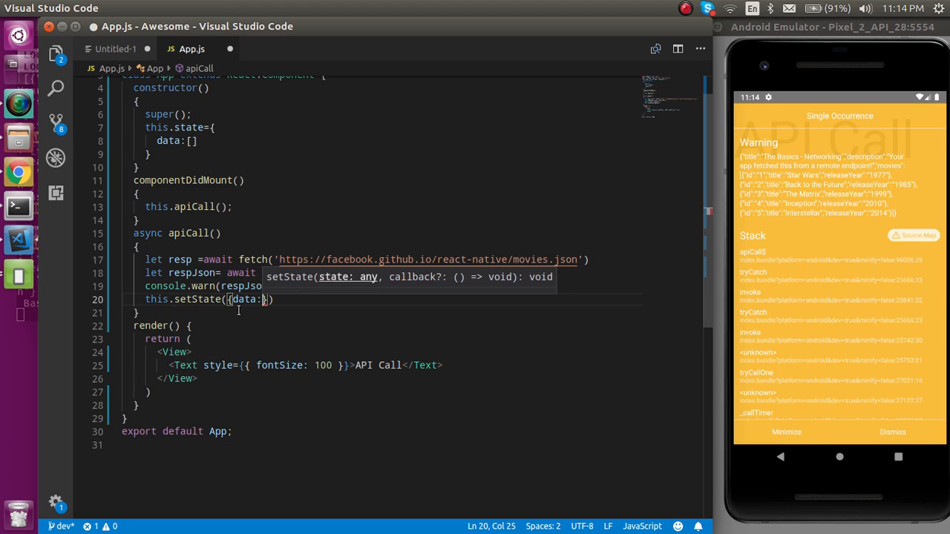
{"action": "type", "text": "respJson"}
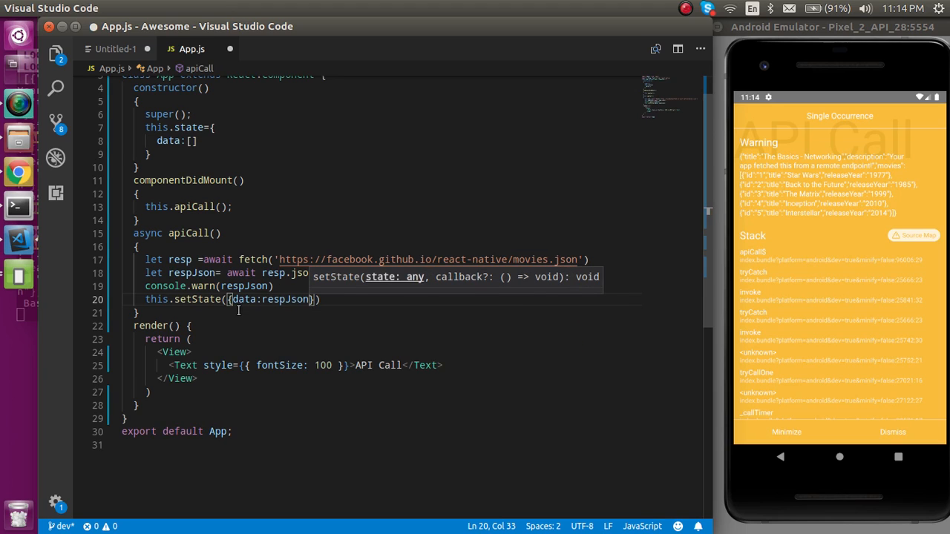
{"action": "type", "text": ".movi"}
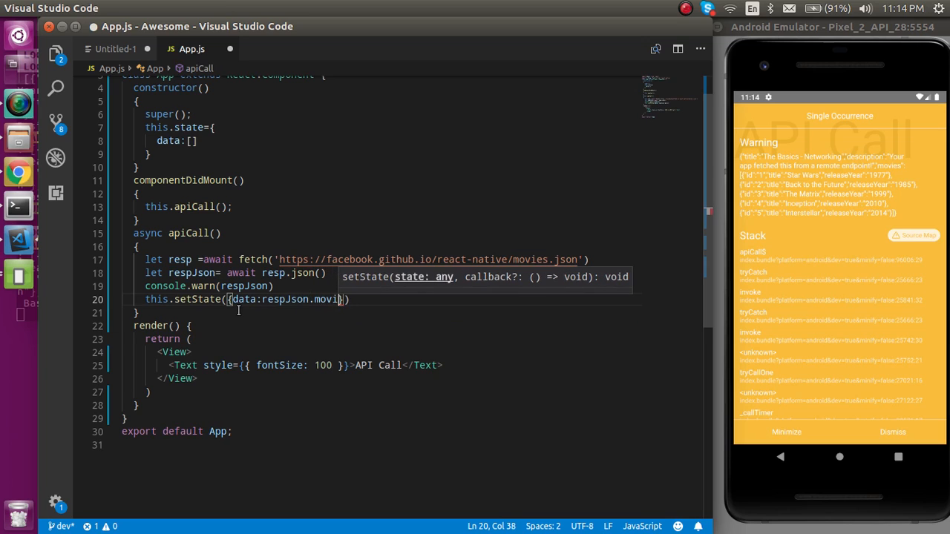
{"action": "type", "text": "es"}
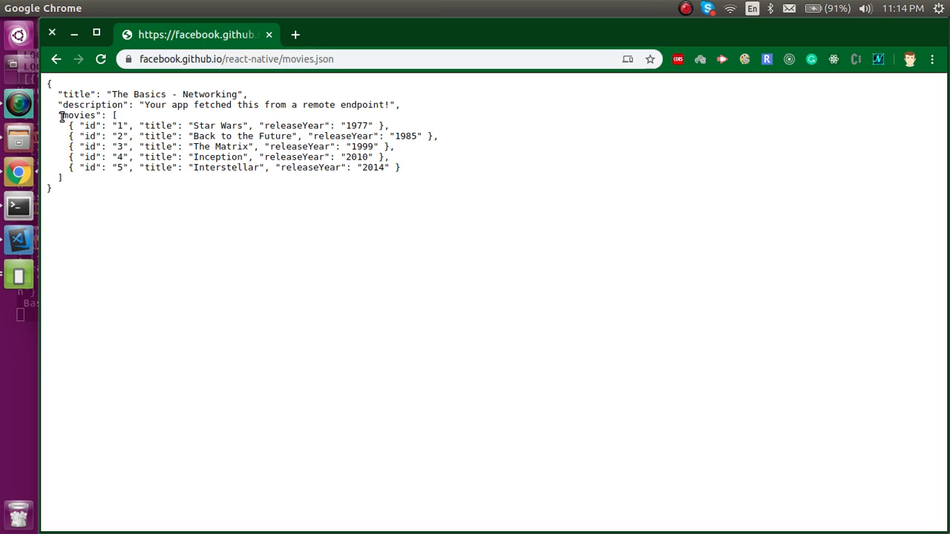
Step: Select the movies array on the Chrome movies.json page, then deselect it
{"action": "left_click_drag", "start_coordinate": [61, 115], "coordinate": [401, 167]}
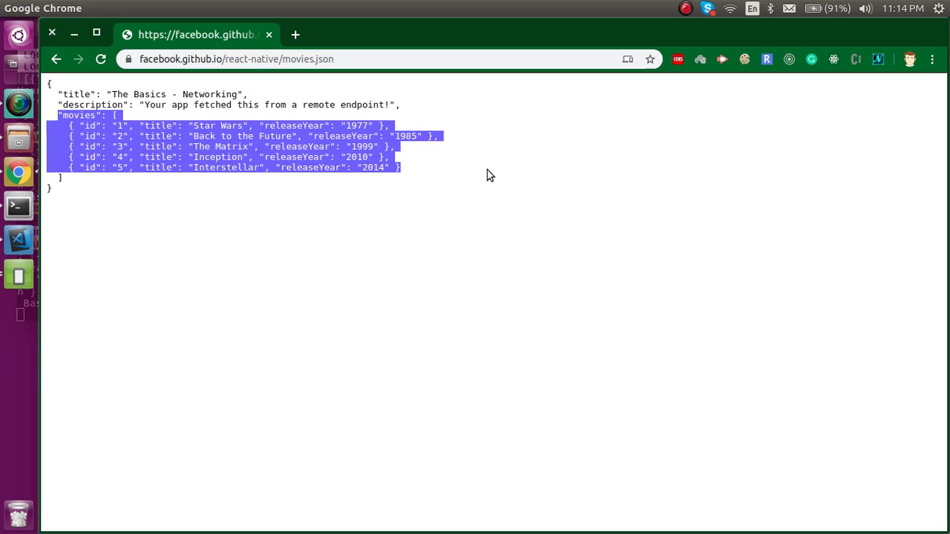
{"action": "left_click", "coordinate": [121, 257]}
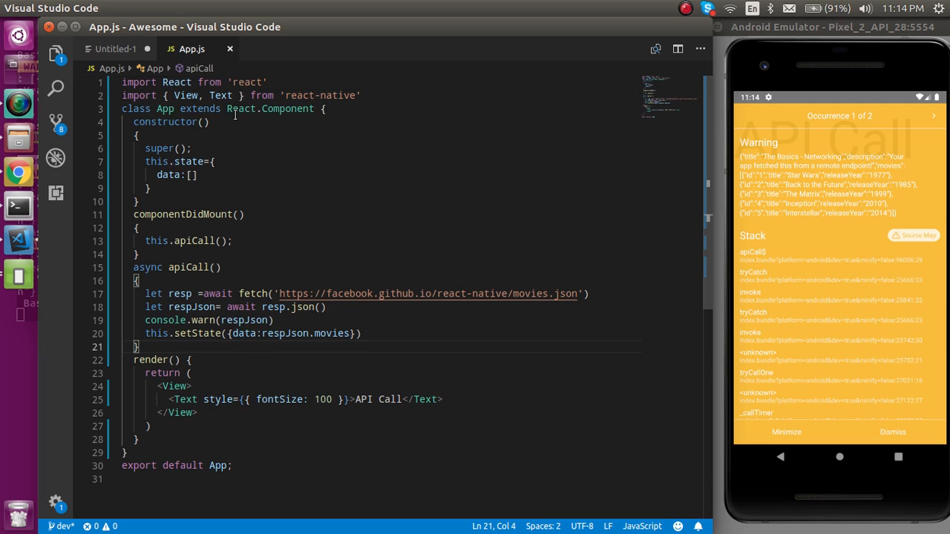
Step: Import FlatList and add a multi-line <FlatList /> element to the render
{"action": "type", "text": ",fl"}
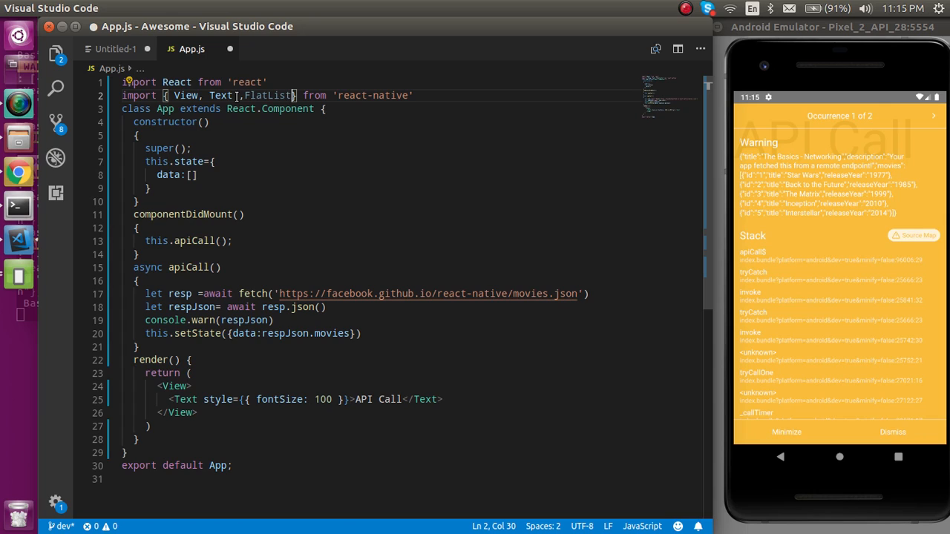
{"action": "double_click", "coordinate": [269, 95]}
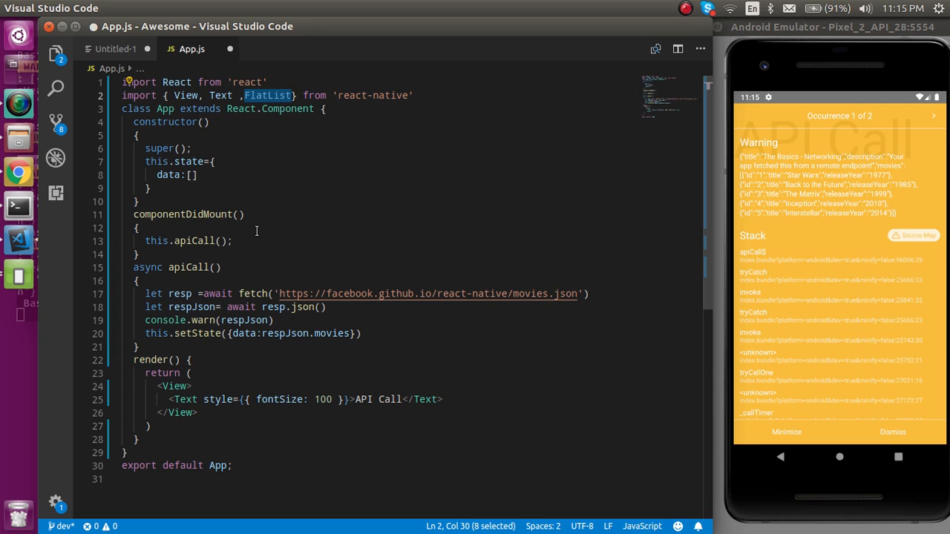
{"action": "scroll", "scroll_direction": "down", "scroll_amount": 3}
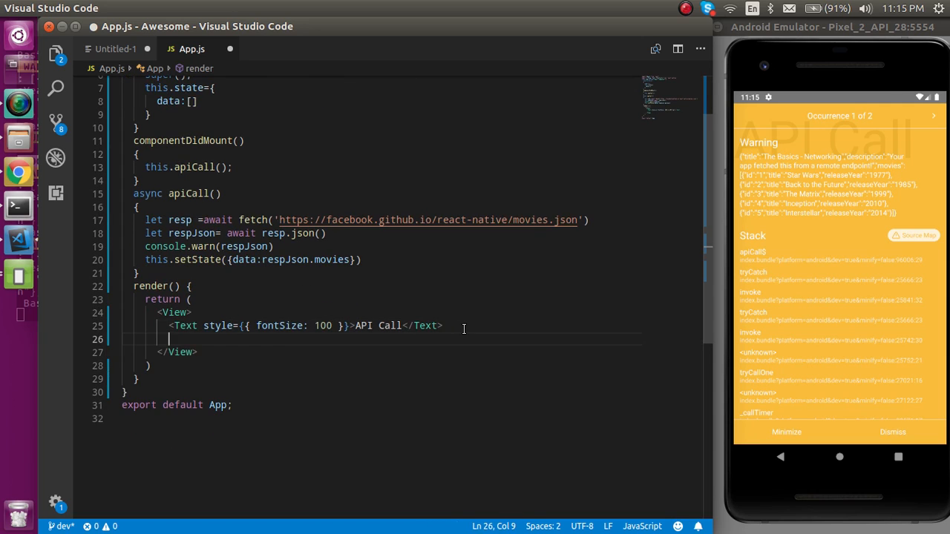
{"action": "type", "text": "<FlatList /"}
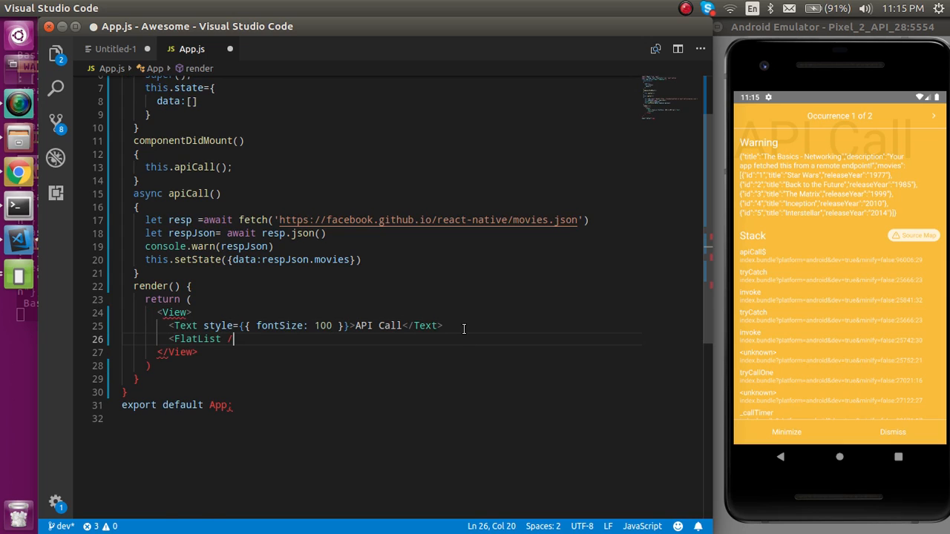
{"action": "key", "text": "Enter"}
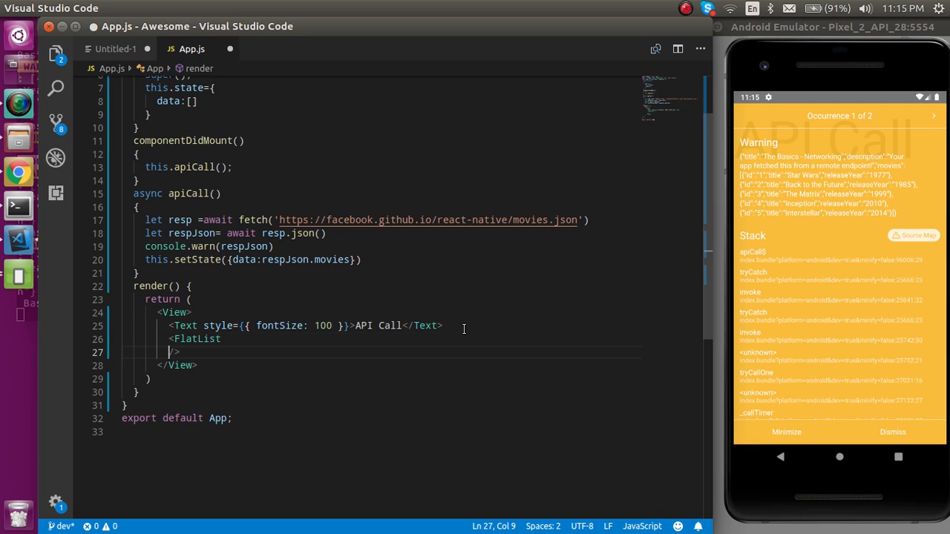
{"action": "key", "text": "Return"}
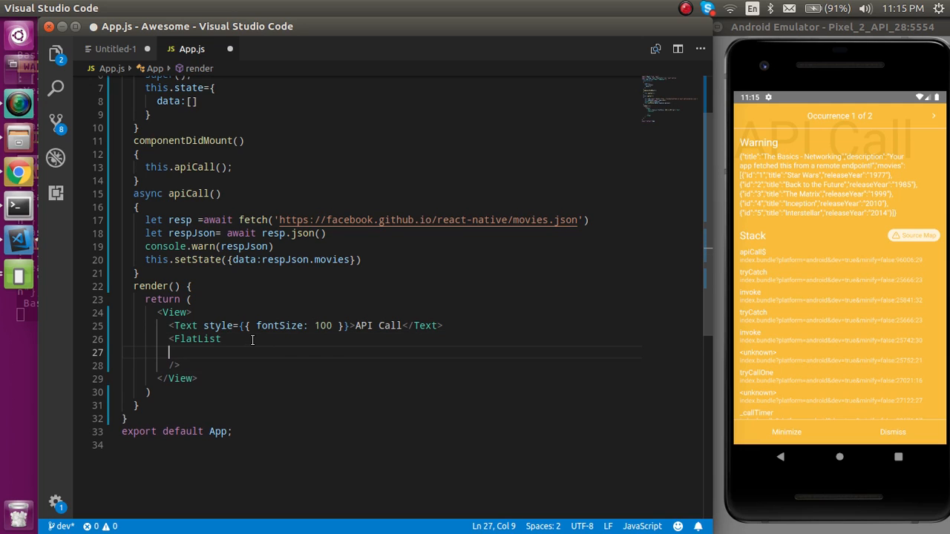
Step: Feed the FlatList data from this.state.data and a renderItem showing each item's title
{"action": "type", "text": "data={this"}
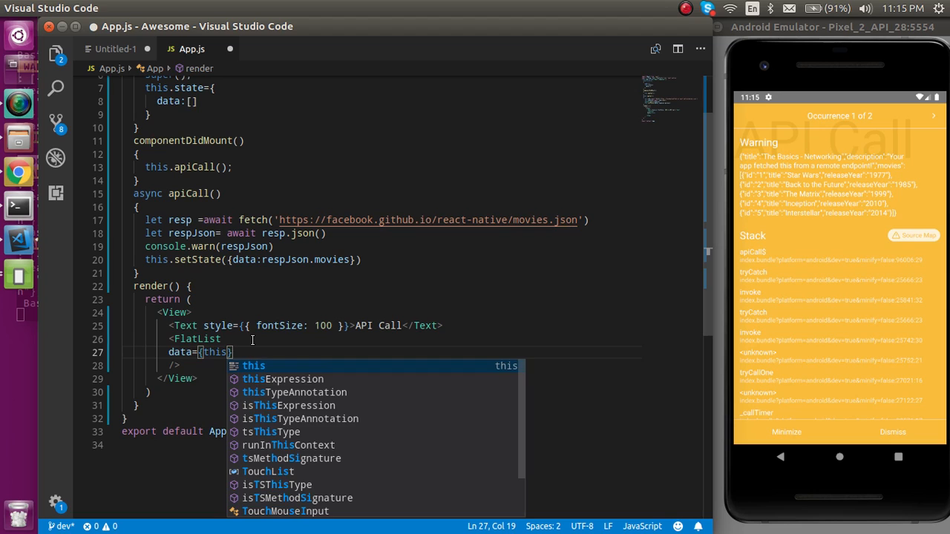
{"action": "type", "text": ".state.data"}
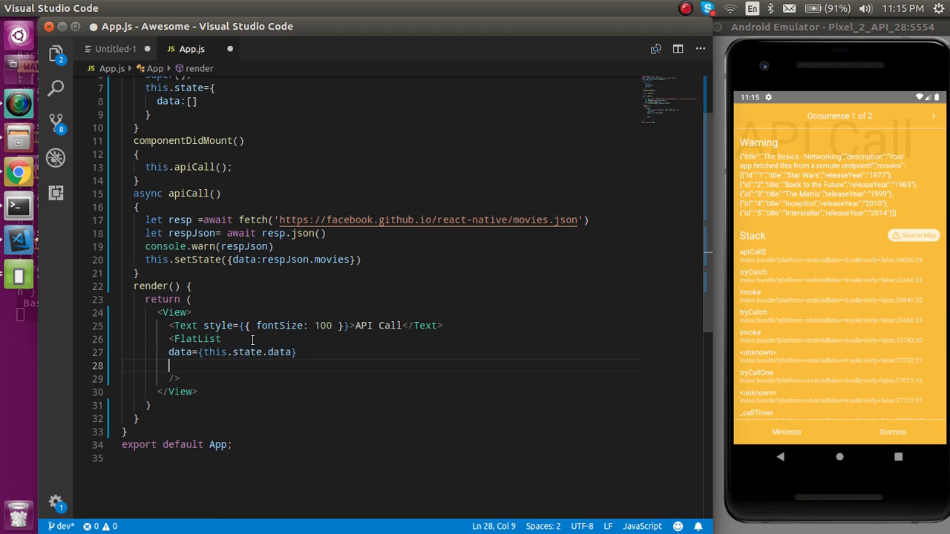
{"action": "type", "text": "renderItem"}
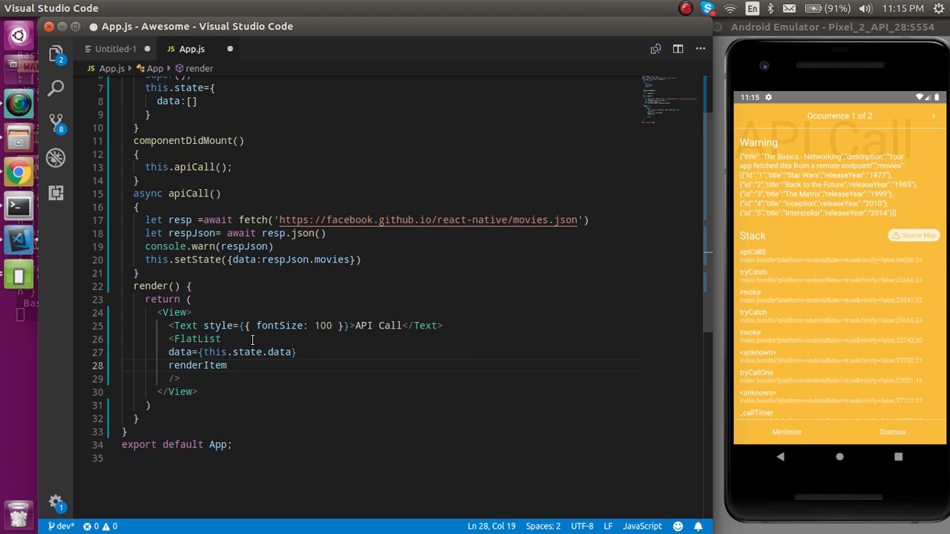
{"action": "type", "text": "={({})=><Text></Text>"}
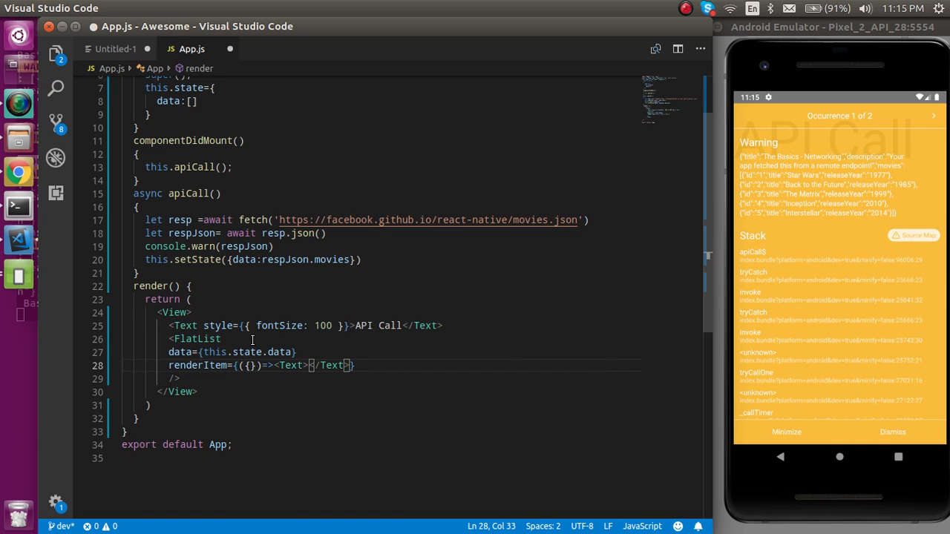
{"action": "type", "text": "{}"}
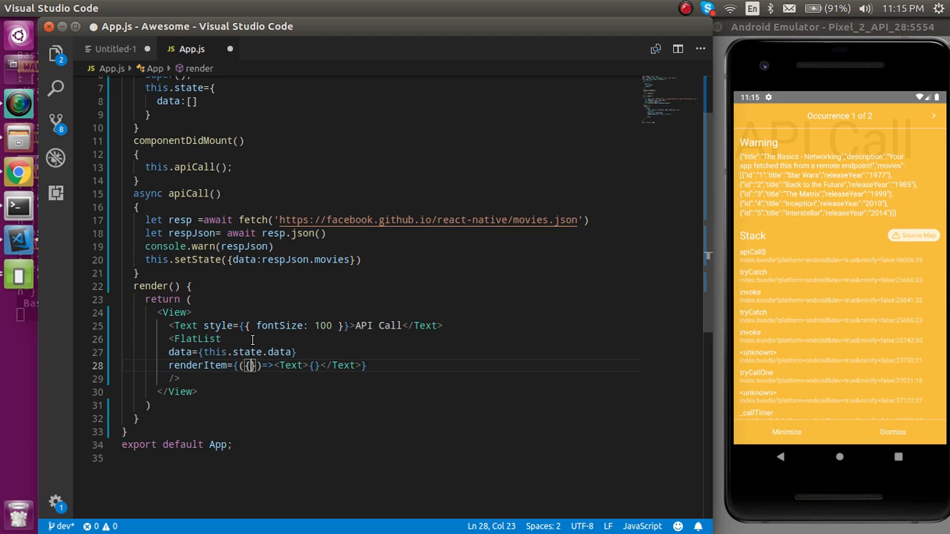
{"action": "type", "text": "item"}
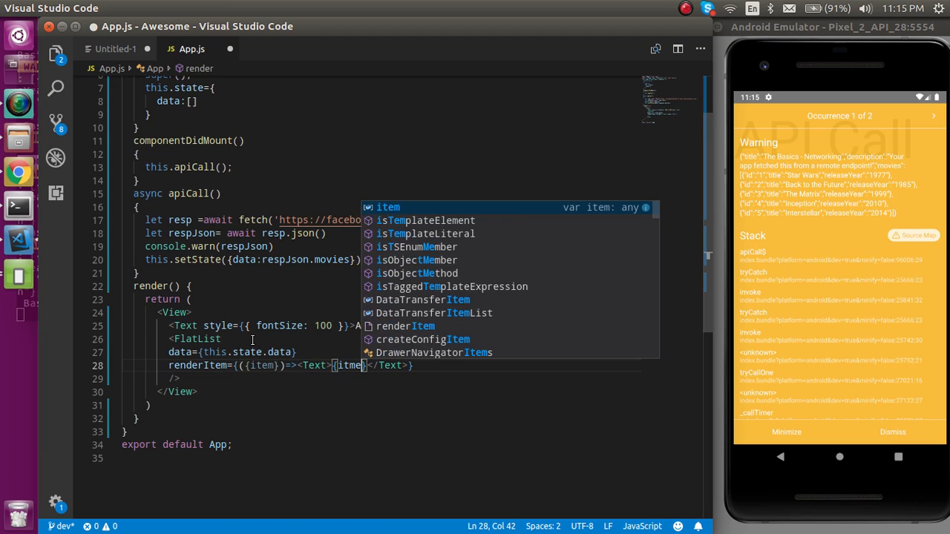
{"action": "type", "text": ".tit"}
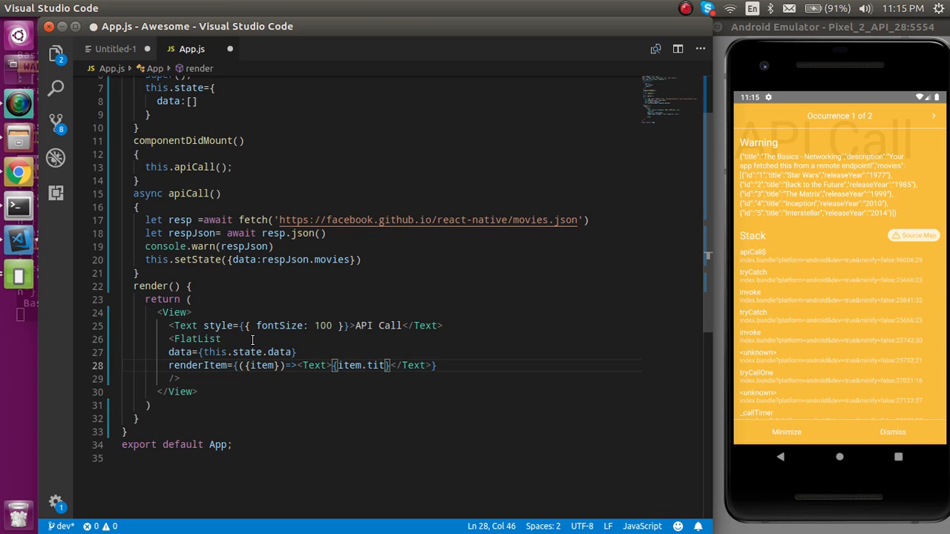
{"action": "type", "text": "le"}
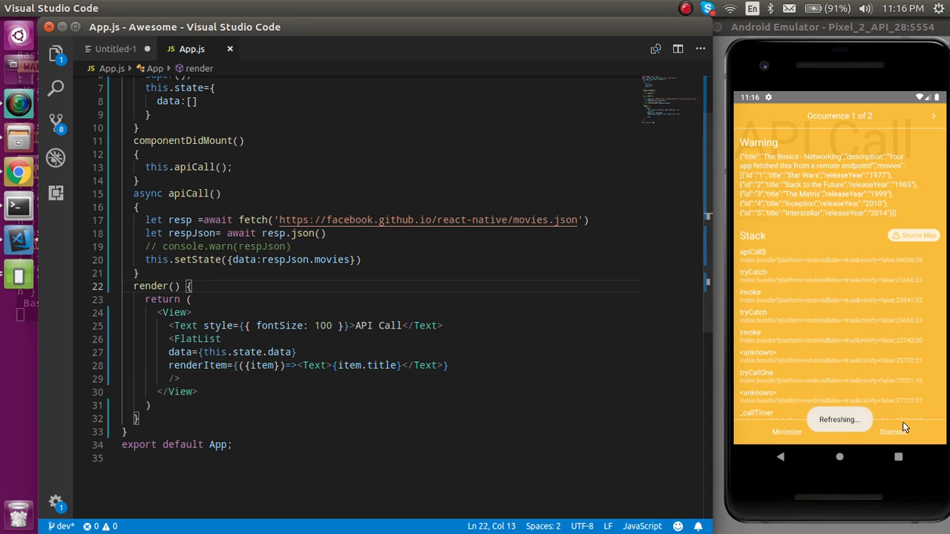
Step: Dismiss the emulator's warning so the five movie titles are listed
{"action": "left_click", "coordinate": [892, 432]}
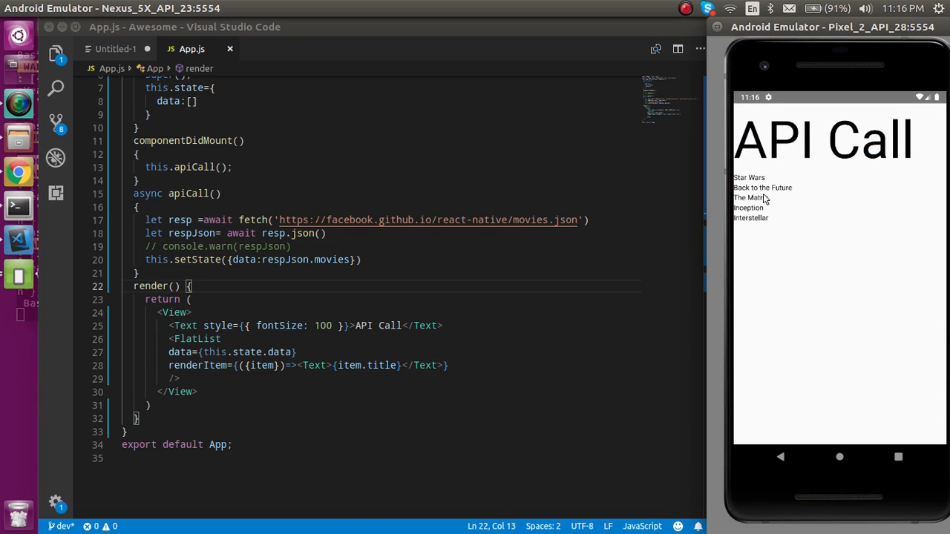
{"action": "mouse_move", "coordinate": [789, 232]}
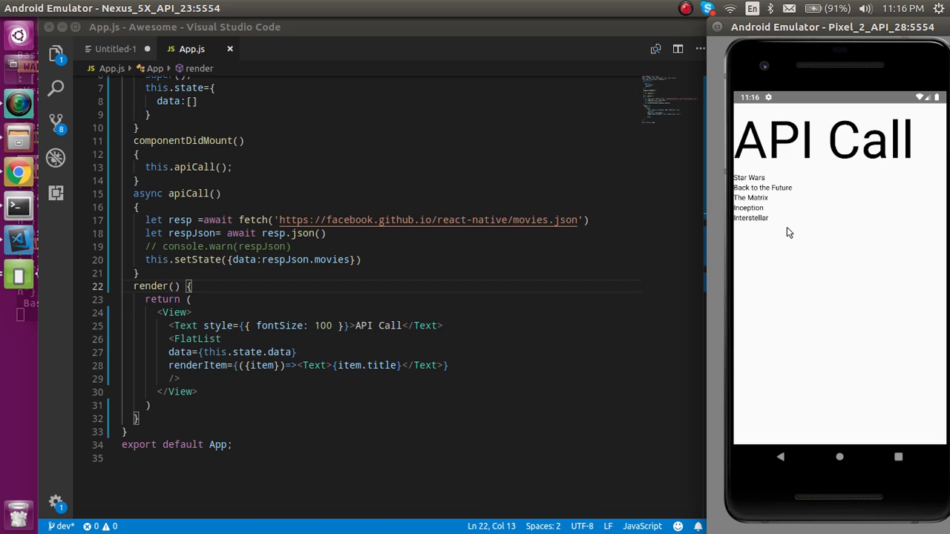
{"action": "scroll", "scroll_direction": "down", "scroll_amount": 3}
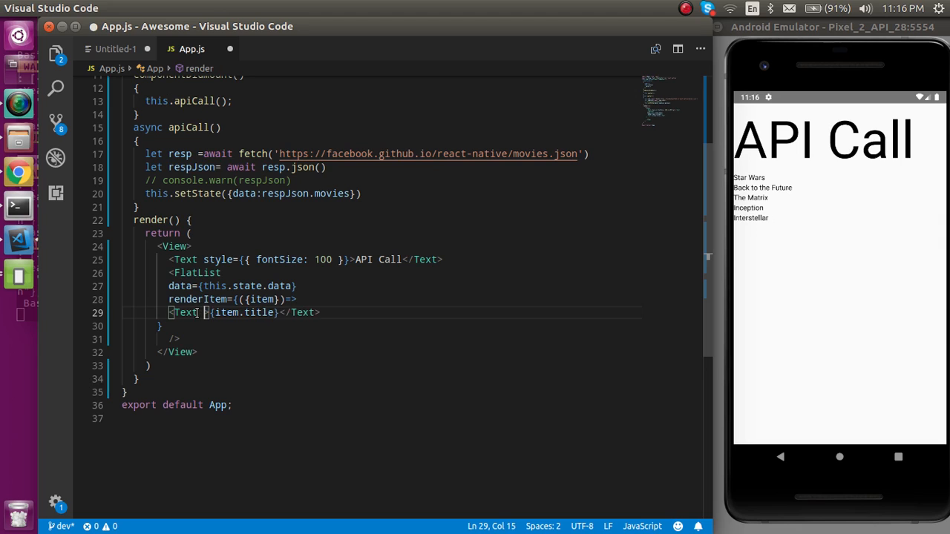
Step: Style the row Text with fontSize 40, backgroundColor 'skyblue' and margin 15
{"action": "type", "text": "style"}
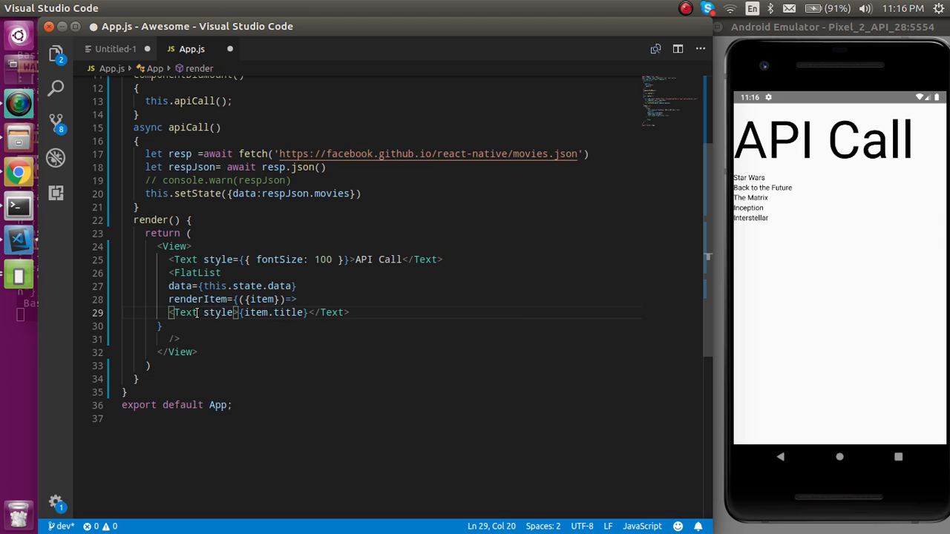
{"action": "type", "text": "fo}"}
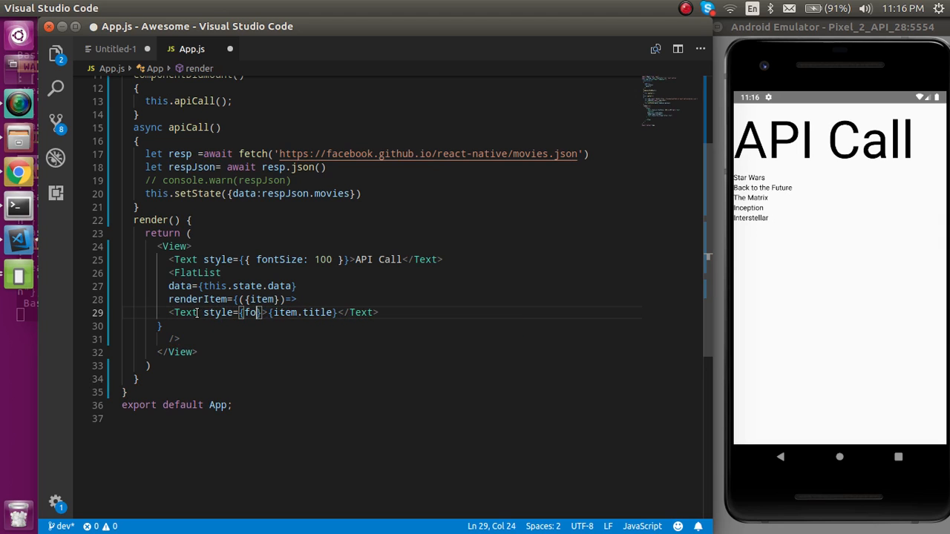
{"action": "type", "text": "fontSize:"}
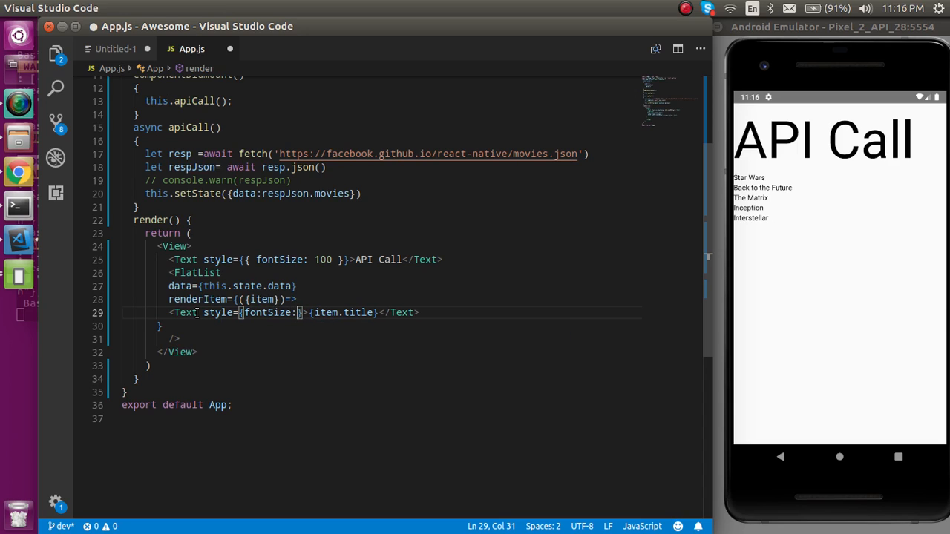
{"action": "type", "text": "40"}
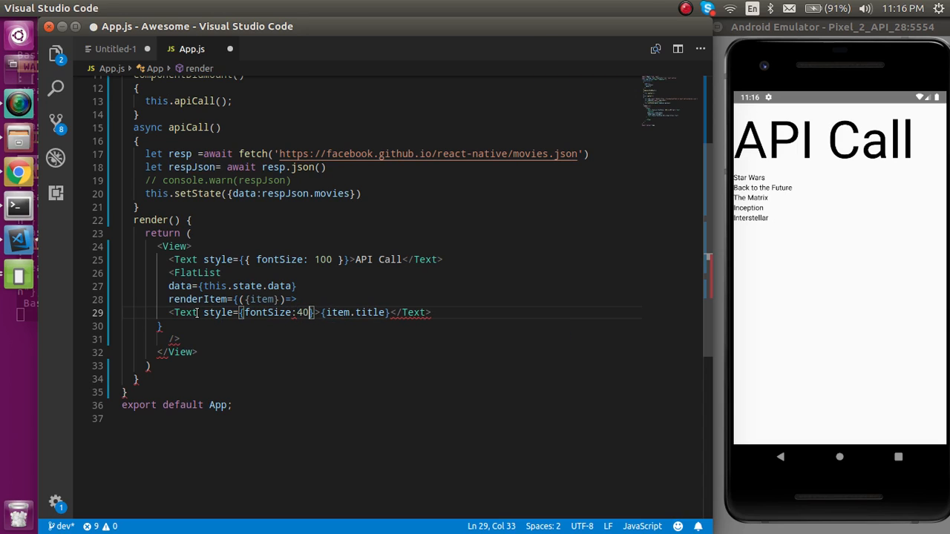
{"action": "double_click", "coordinate": [276, 312]}
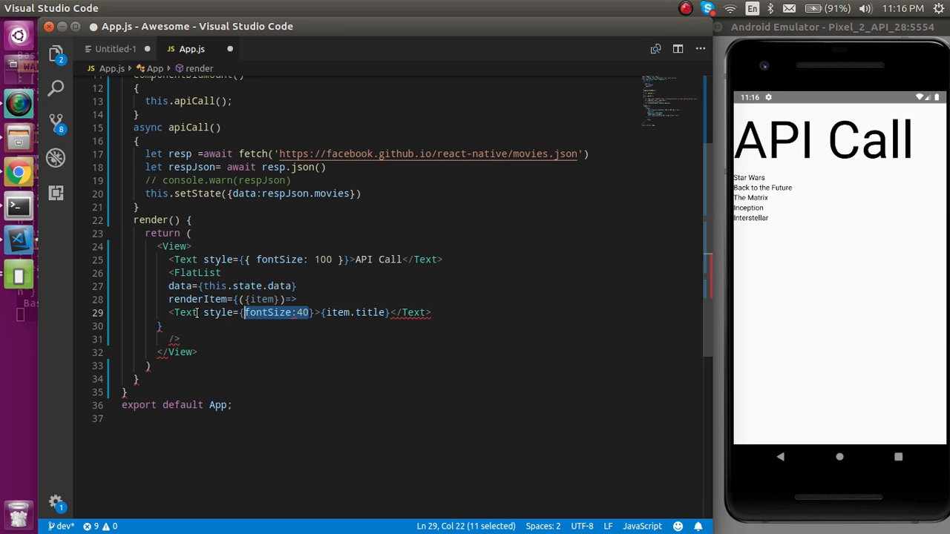
{"action": "type", "text": ",}"}
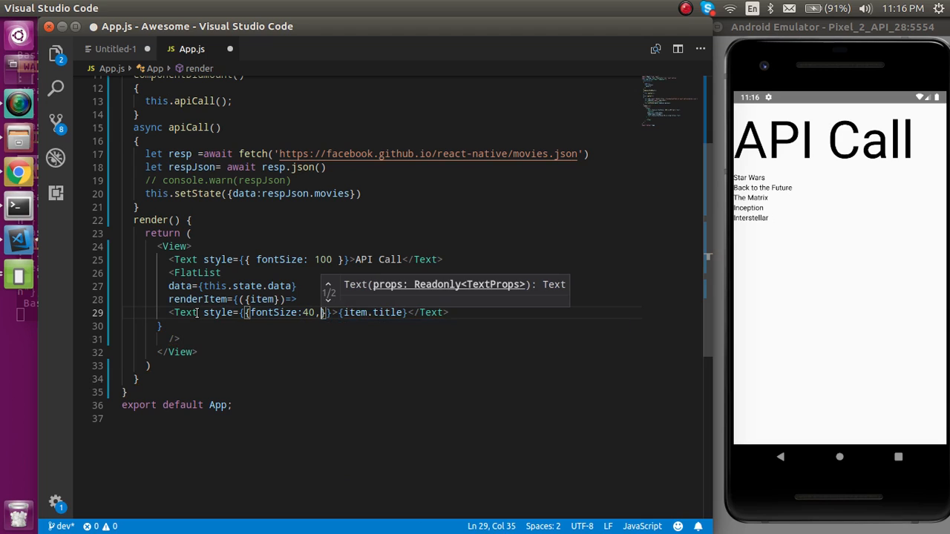
{"action": "type", "text": "backgroundColor:'"}
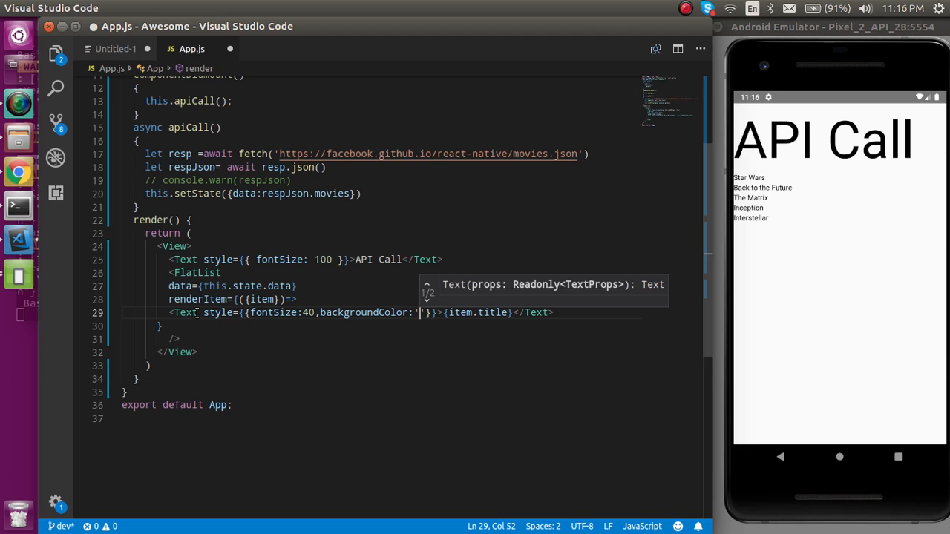
{"action": "type", "text": "skyblue"}
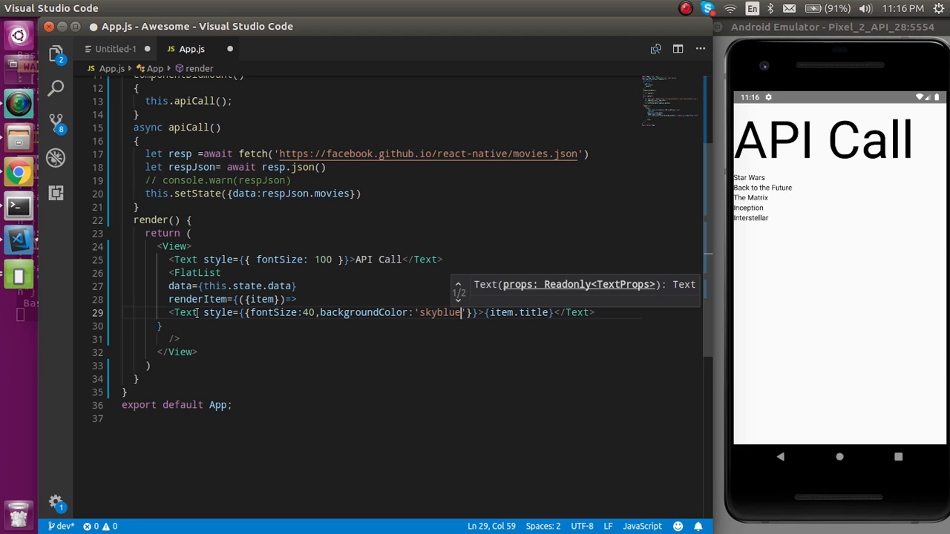
{"action": "type", "text": ","}
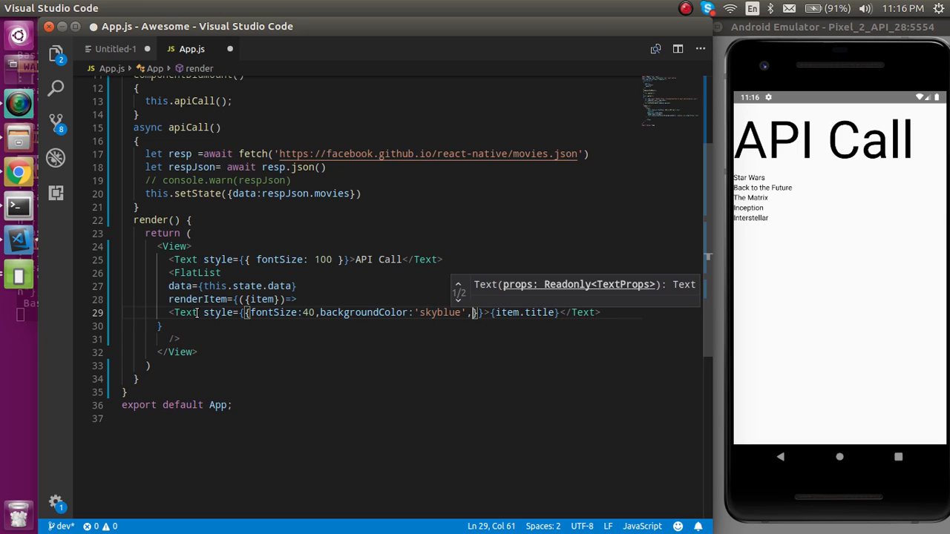
{"action": "type", "text": "margin:1"}
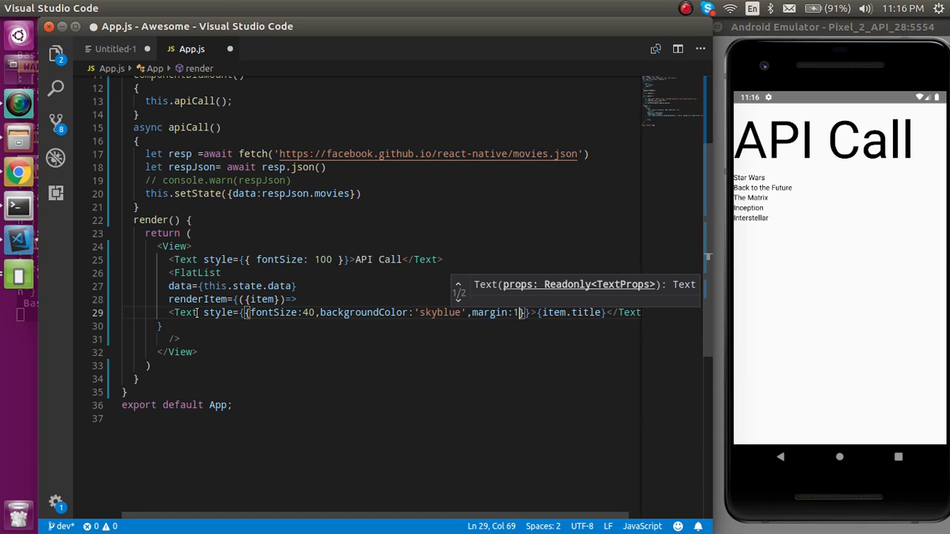
{"action": "type", "text": "5"}
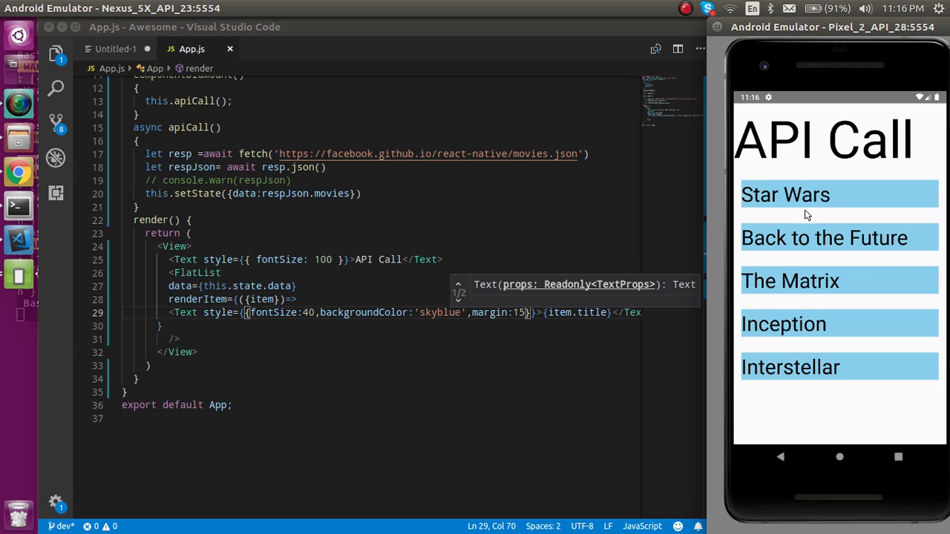
{"action": "mouse_move", "coordinate": [853, 274]}
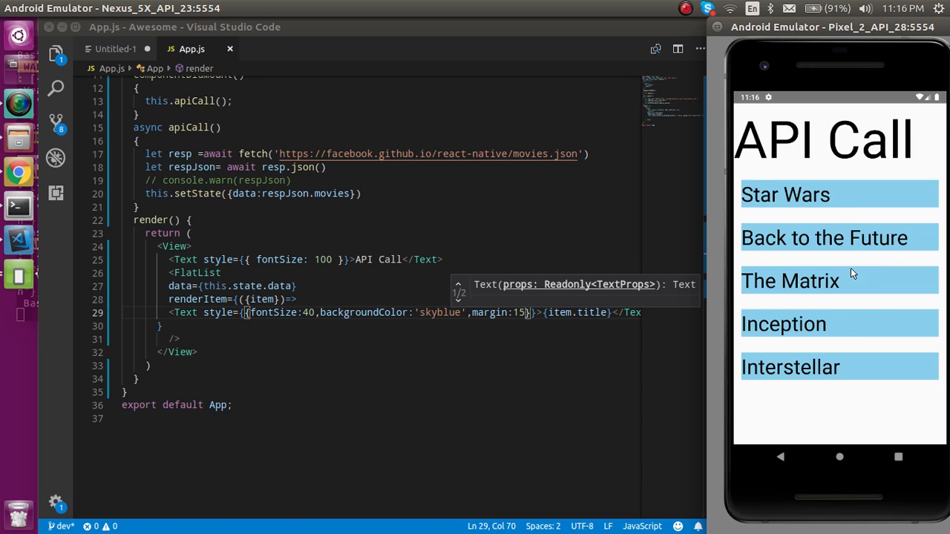
{"action": "mouse_move", "coordinate": [858, 313]}
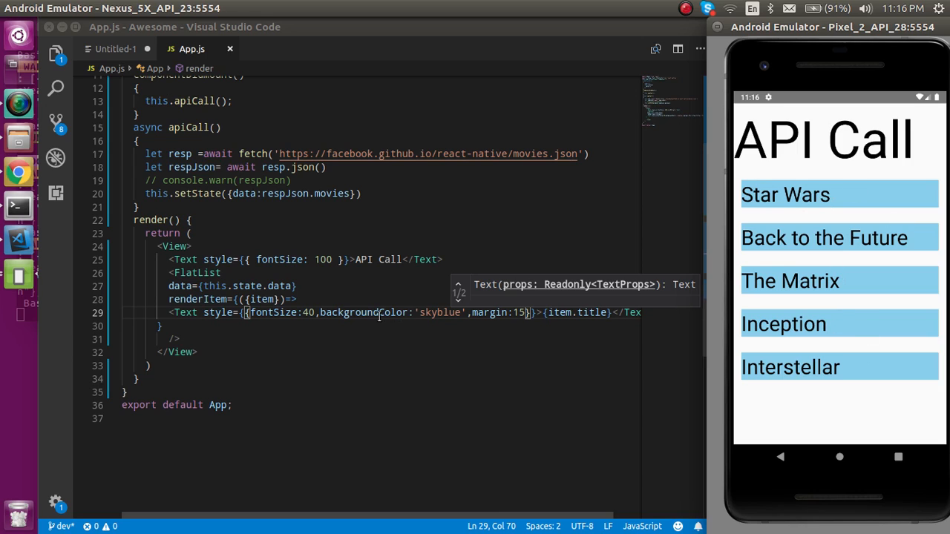
{"action": "left_click", "coordinate": [296, 299]}
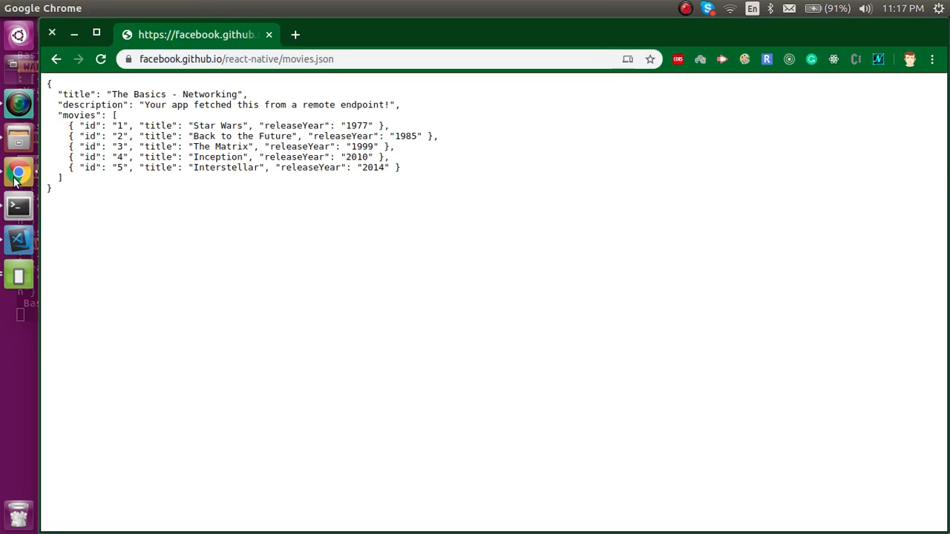
Step: Bring Chrome forward to check the movies JSON field names
{"action": "double_click", "coordinate": [294, 125]}
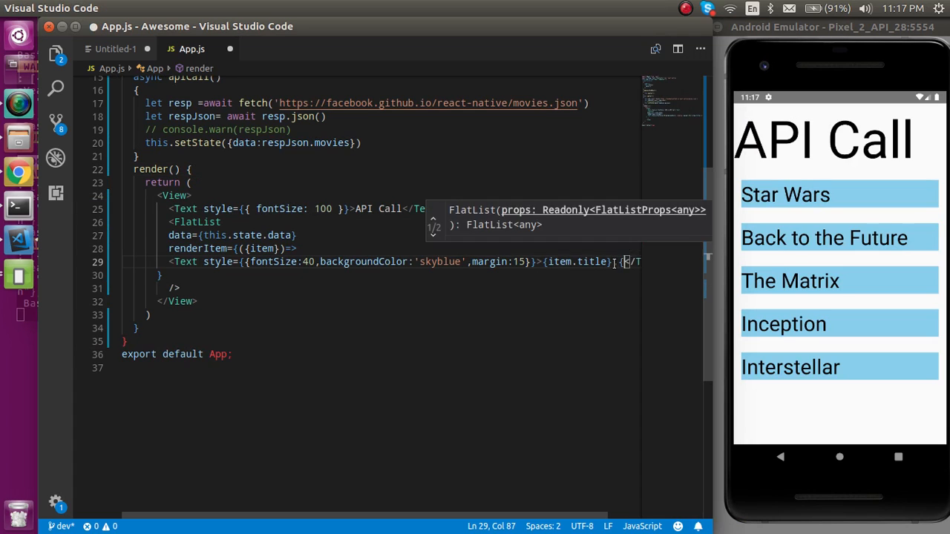
Step: Add {item.releaseYear} after {item.title} inside the row Text element
{"action": "type", "text": "item.}"}
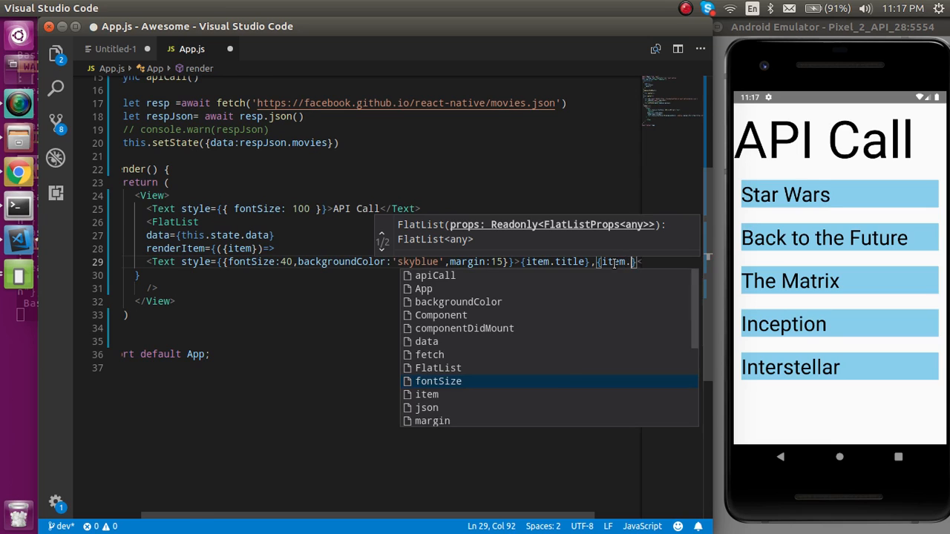
{"action": "type", "text": "releaseYear"}
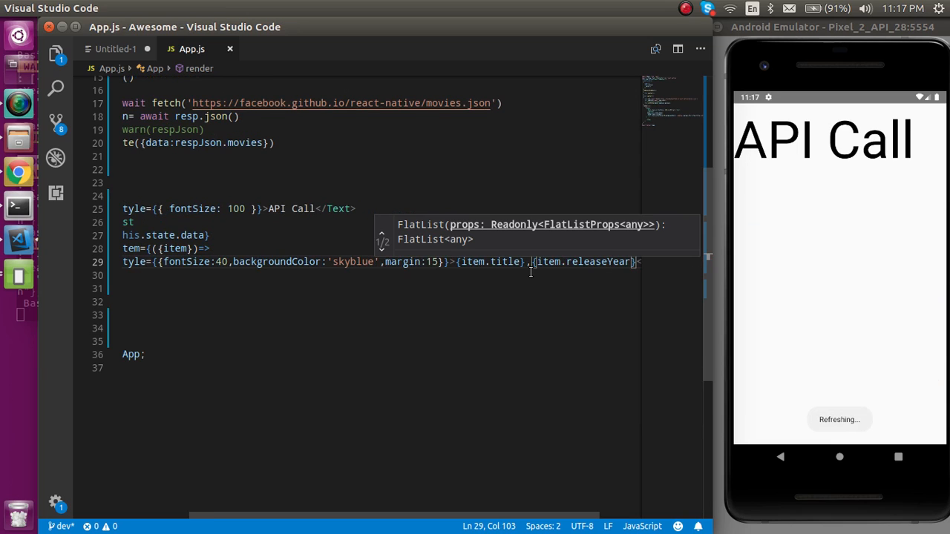